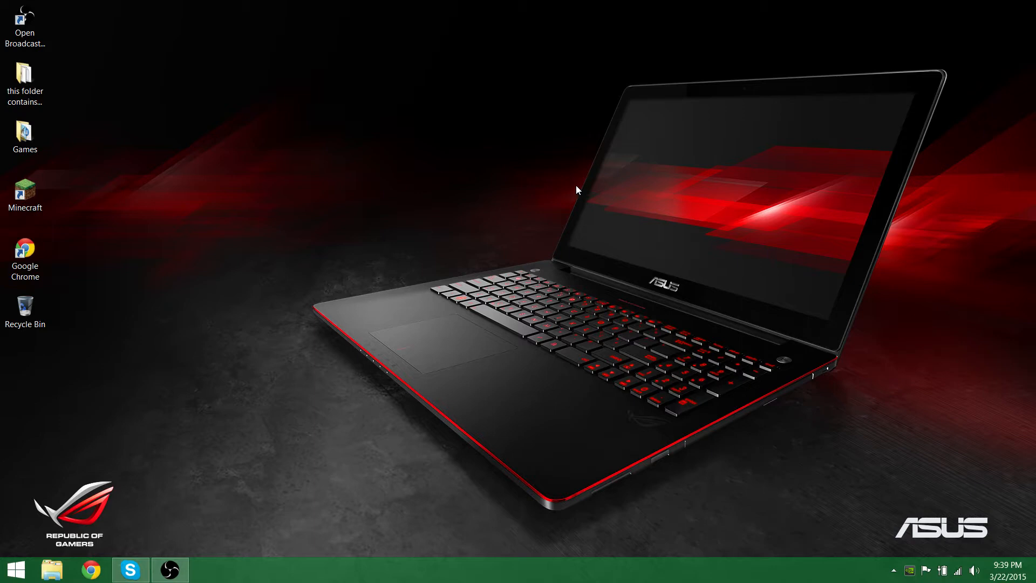
mouse_move(586, 212)
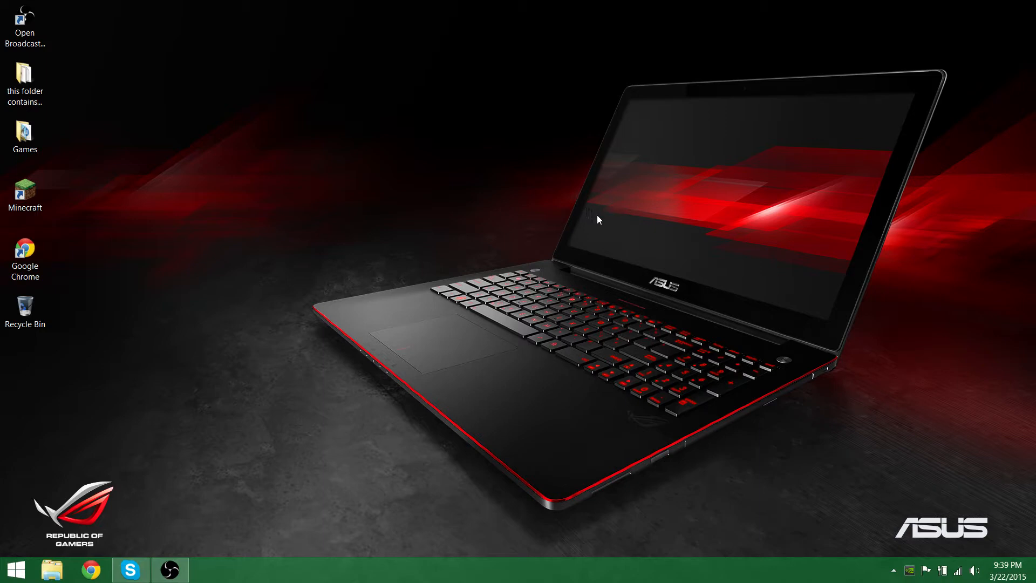
mouse_move(603, 279)
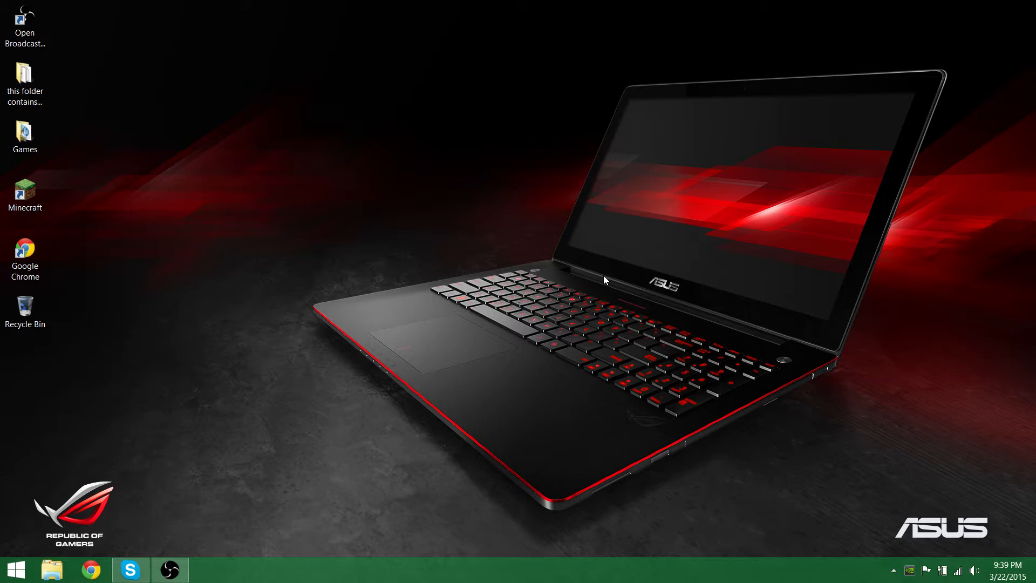
mouse_move(592, 310)
text(Device Mana)
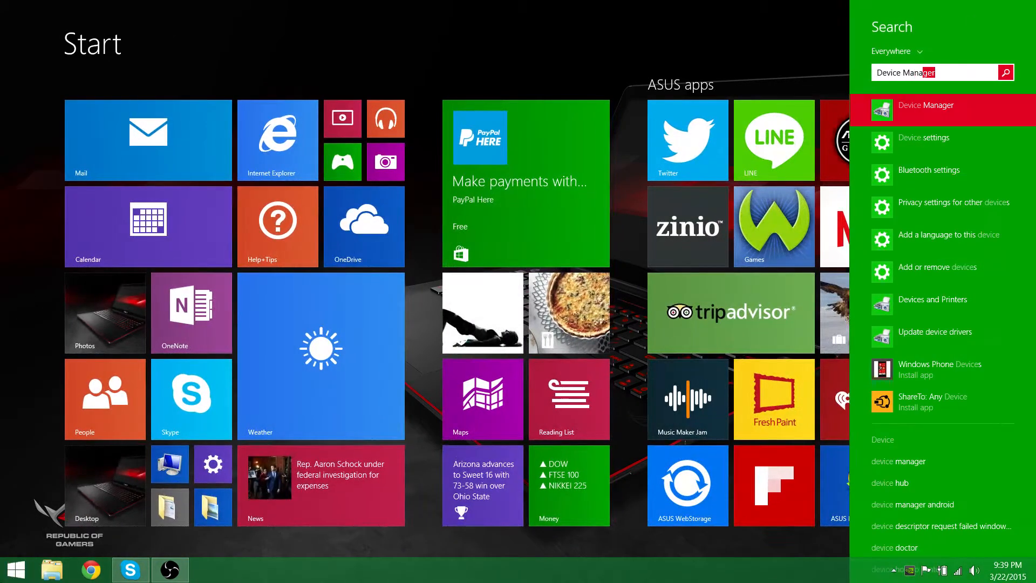
Open Device Manager to view Intel HD Graphics 4600 and GeForce GTX 860M, then close it.
click(927, 104)
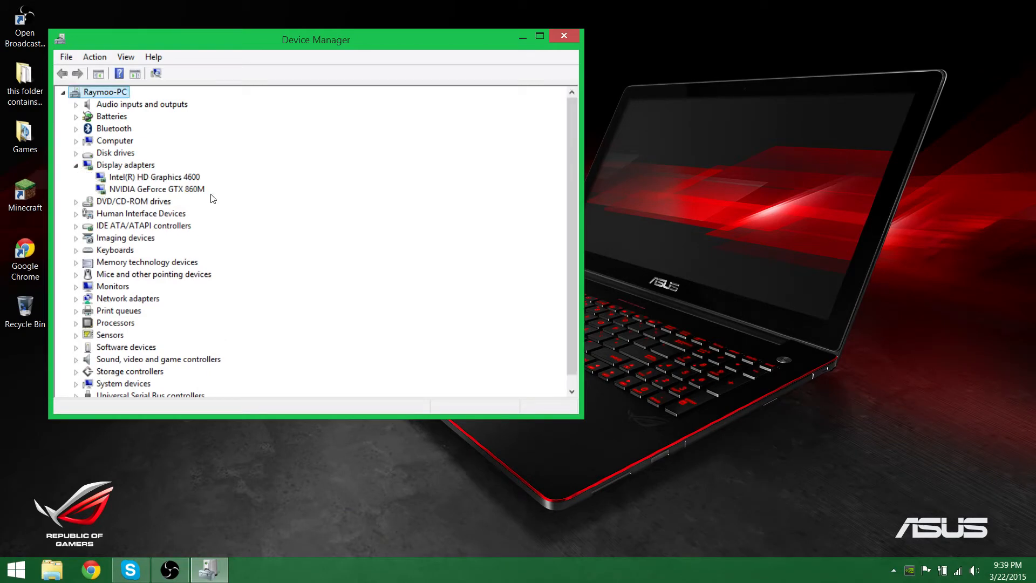
mouse_move(203, 199)
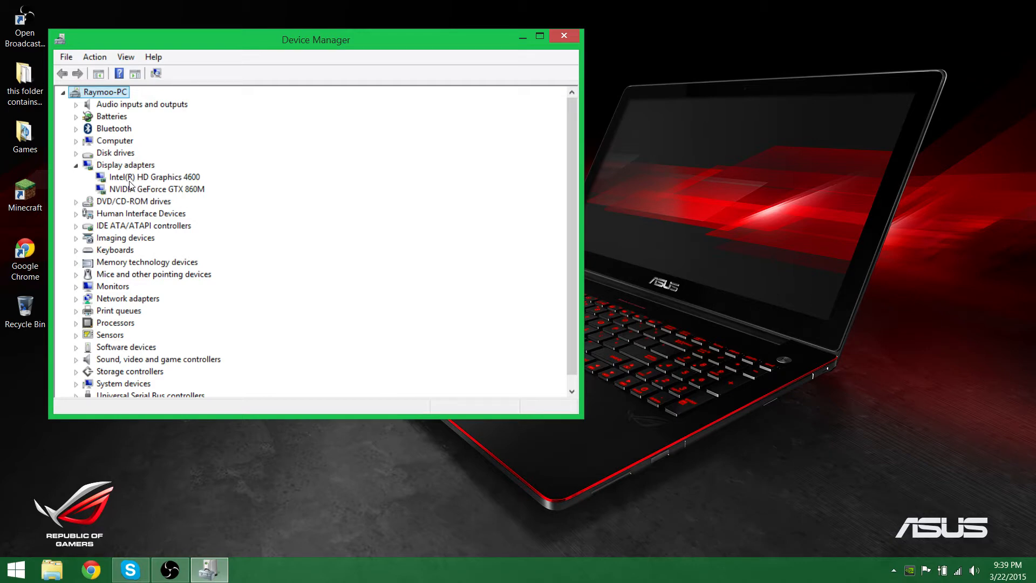
mouse_move(564, 36)
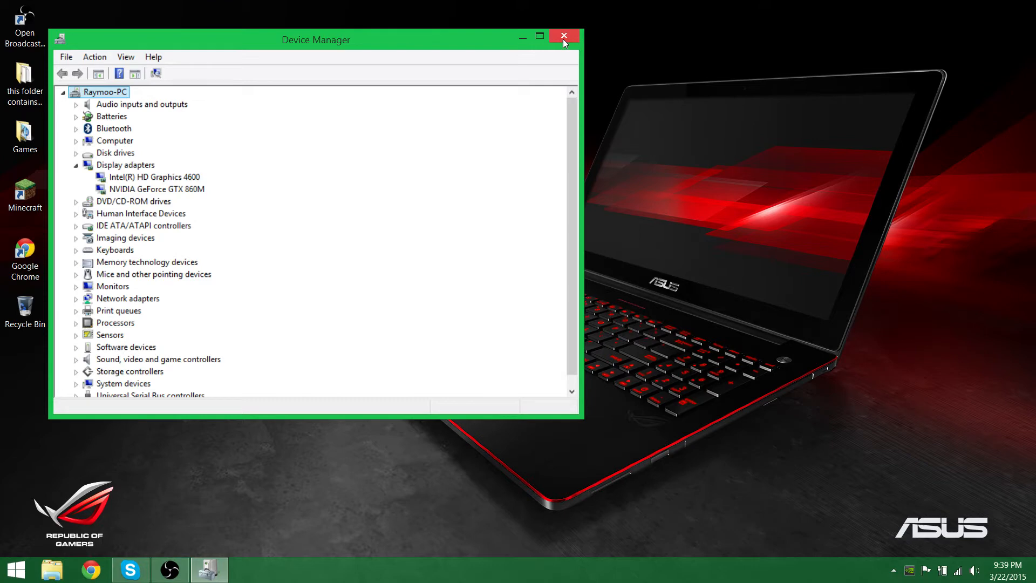
click(563, 36)
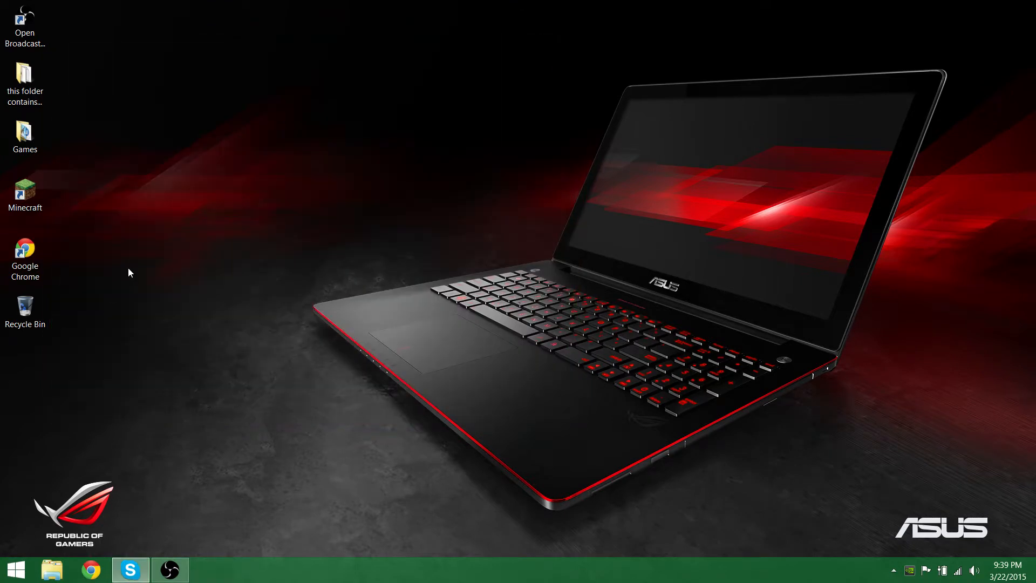
mouse_move(67, 229)
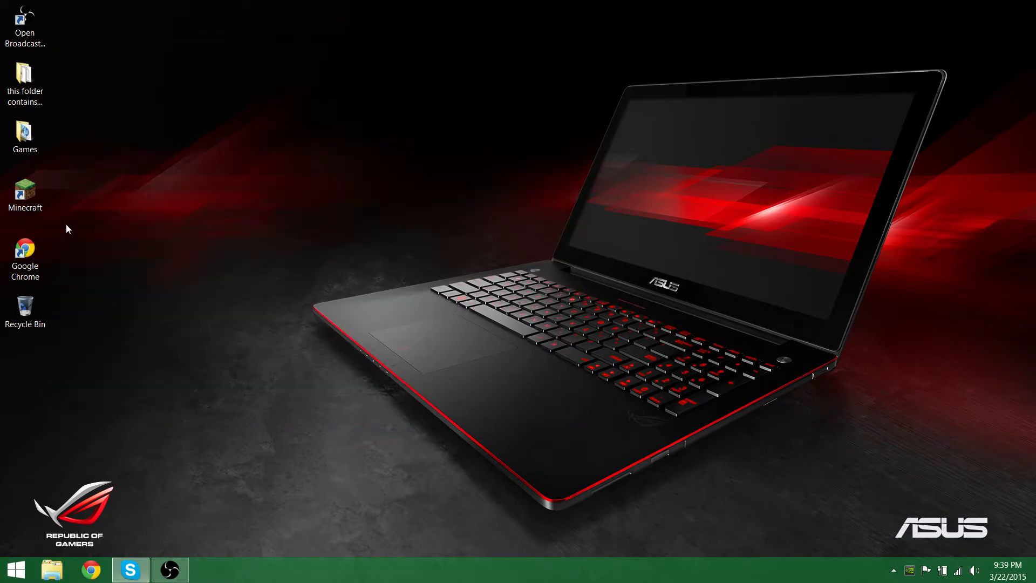
mouse_move(442, 151)
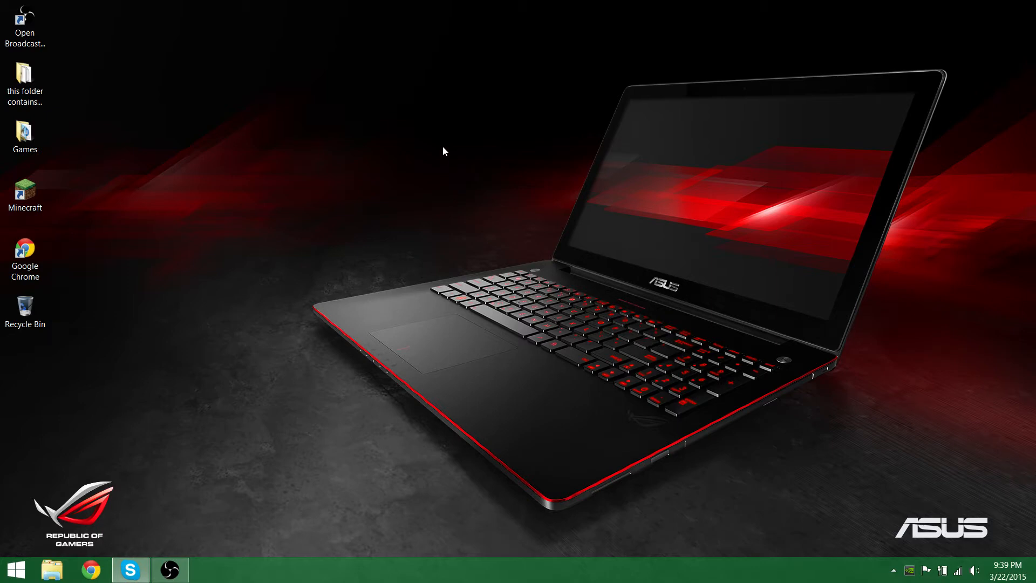
click(25, 194)
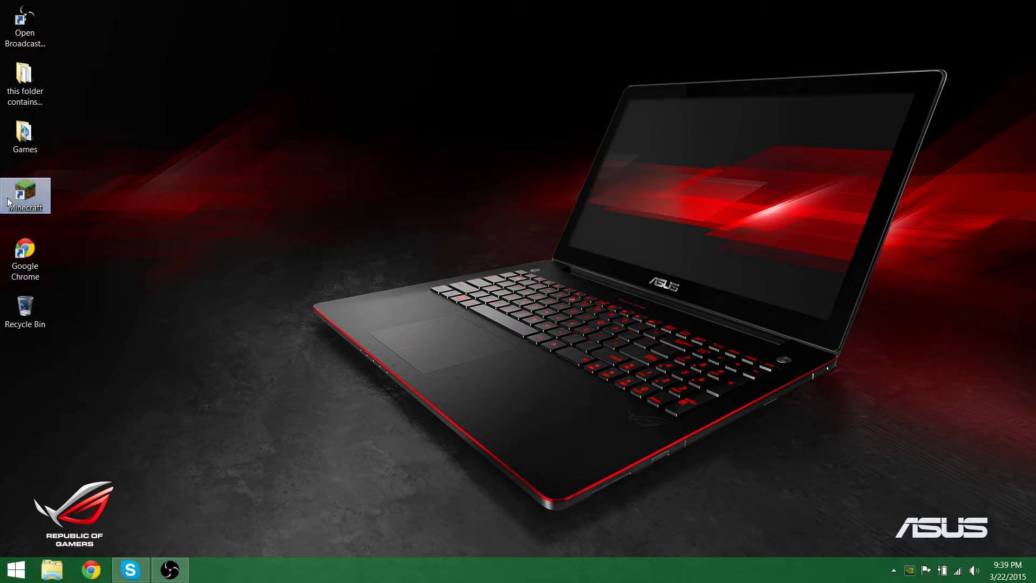
right_click(25, 194)
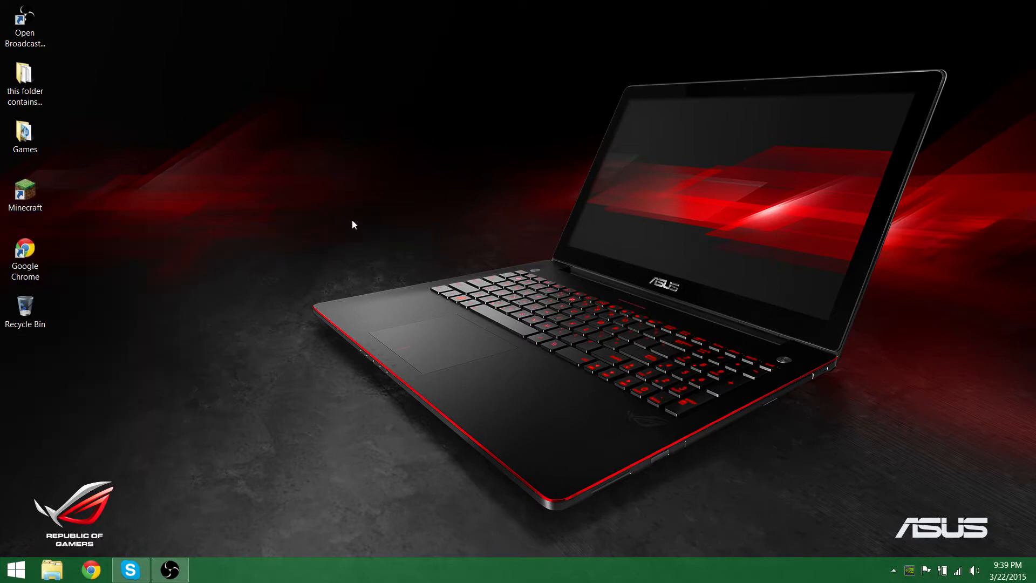
double_click(26, 191)
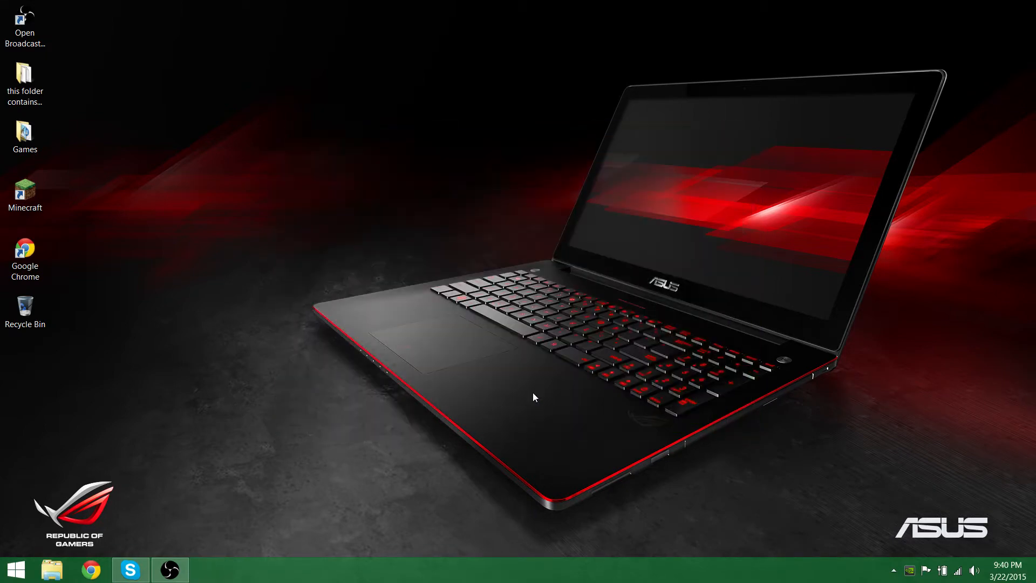
mouse_move(534, 226)
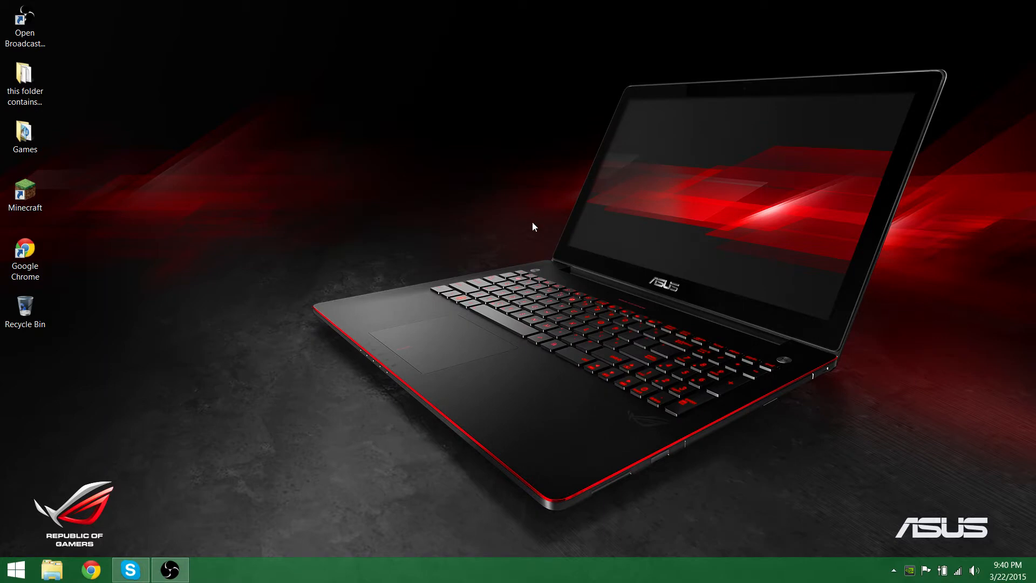
mouse_move(530, 202)
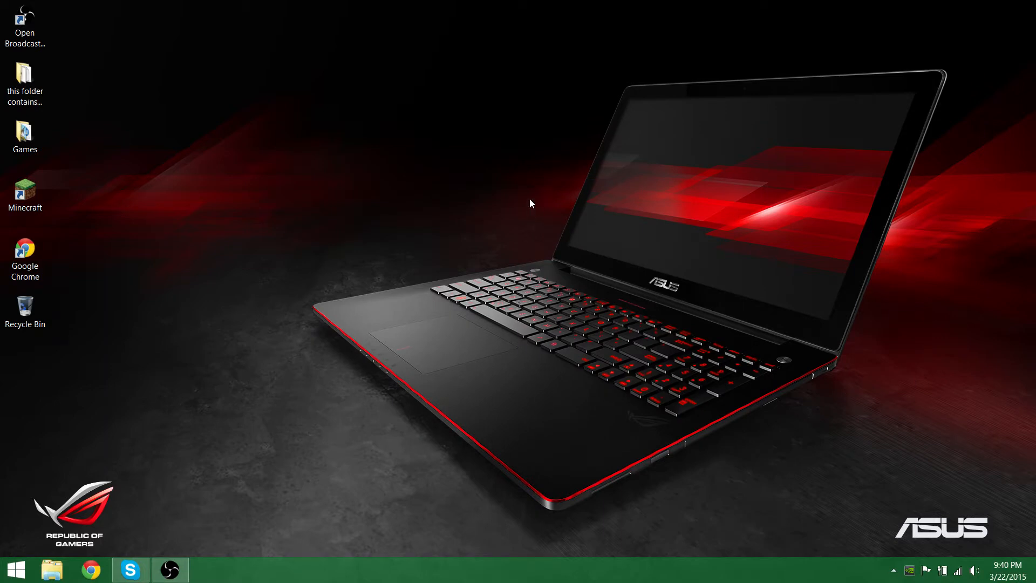
Launch Minecraft 1.8.3 from its desktop shortcut and wait through the Mojang splash.
double_click(26, 191)
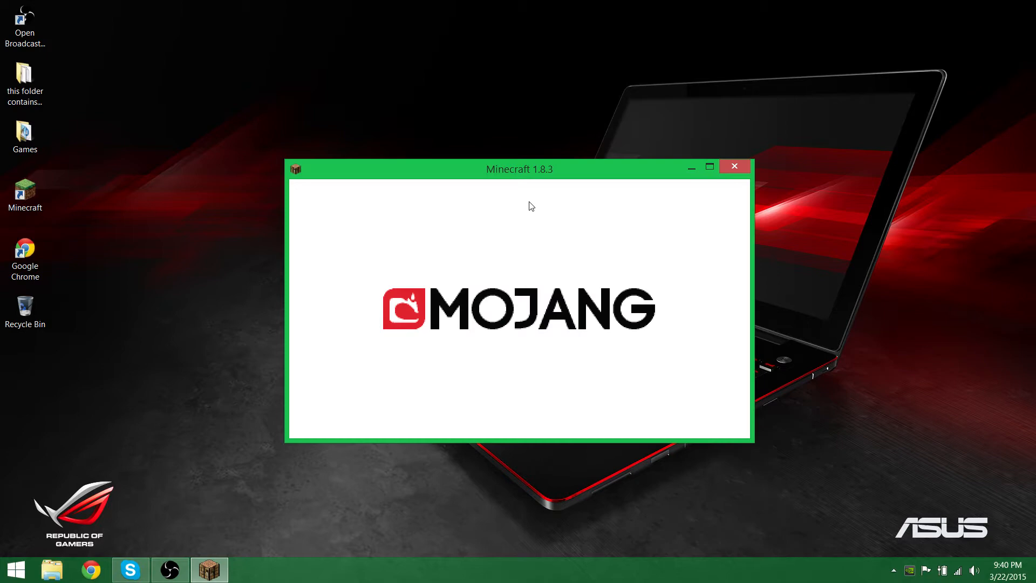
mouse_move(525, 212)
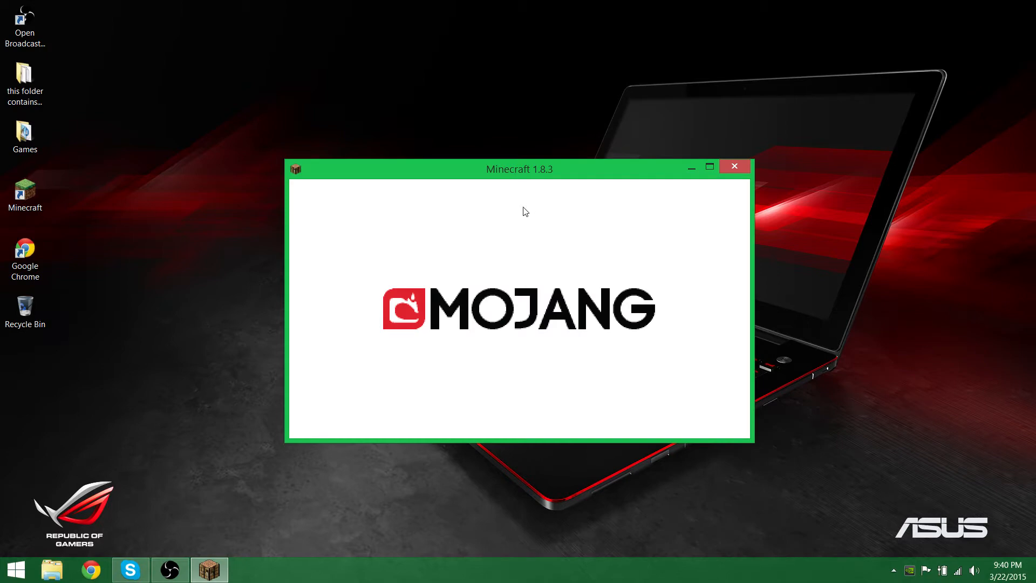
mouse_move(466, 258)
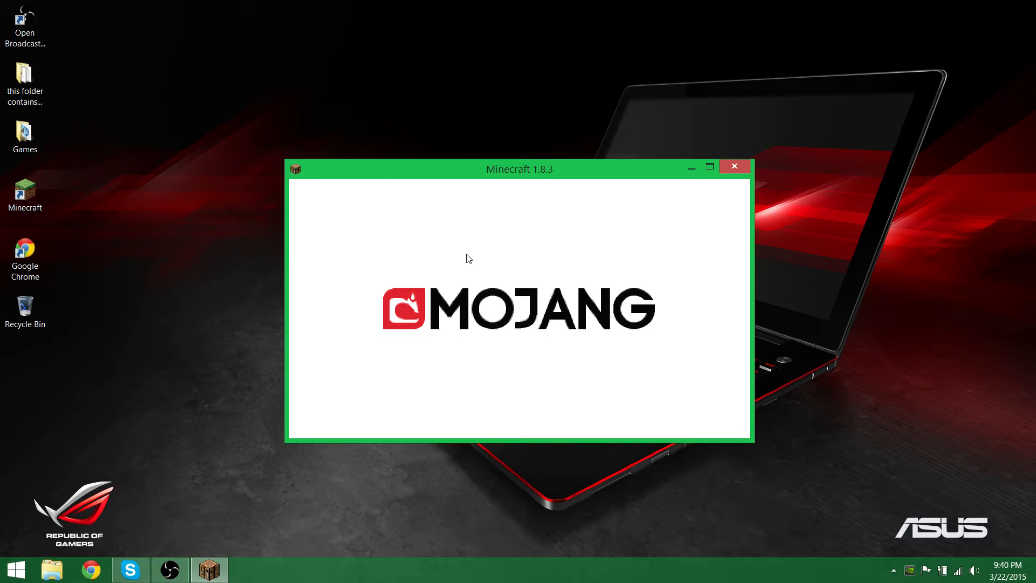
mouse_move(654, 183)
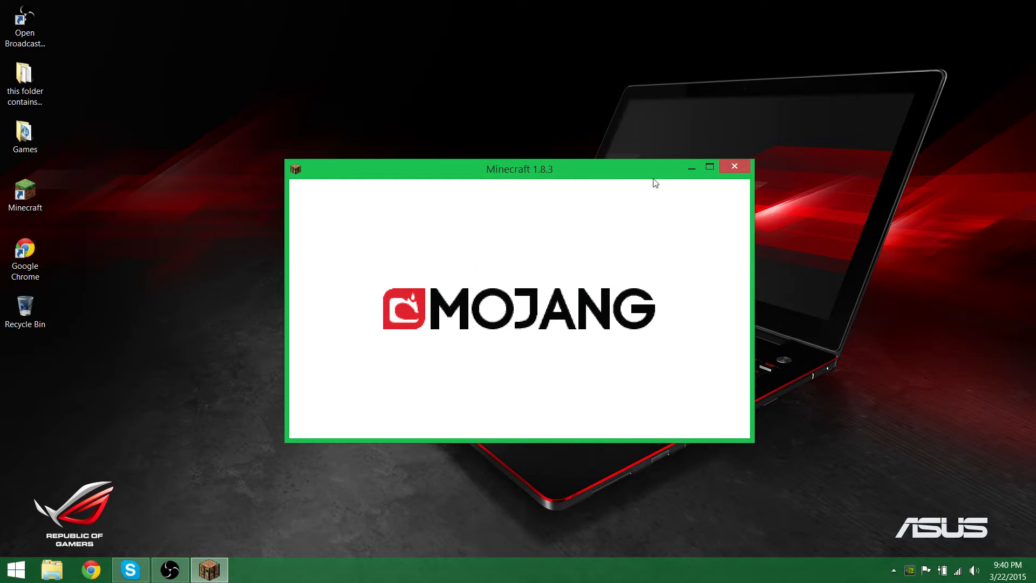
mouse_move(563, 197)
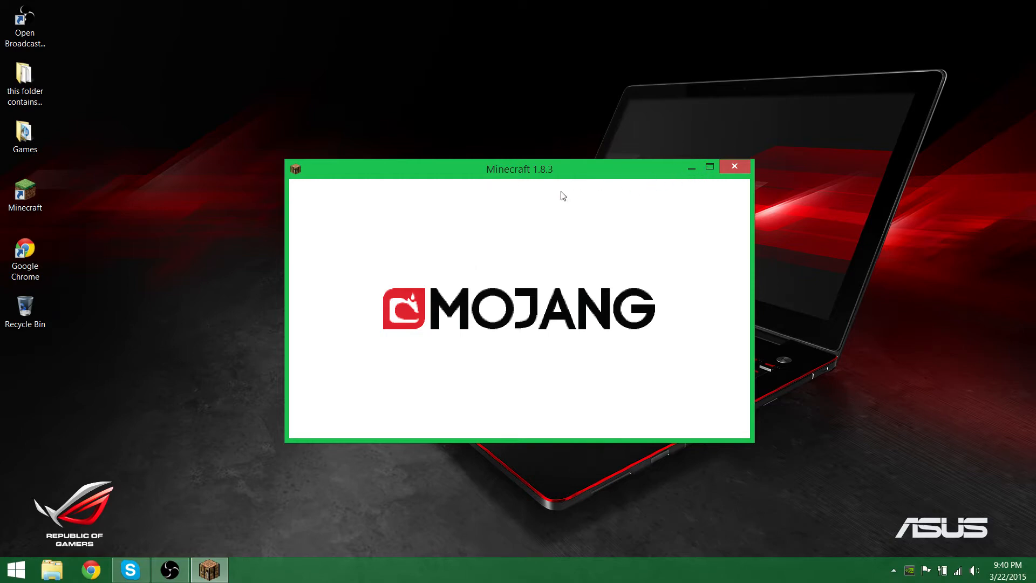
mouse_move(733, 167)
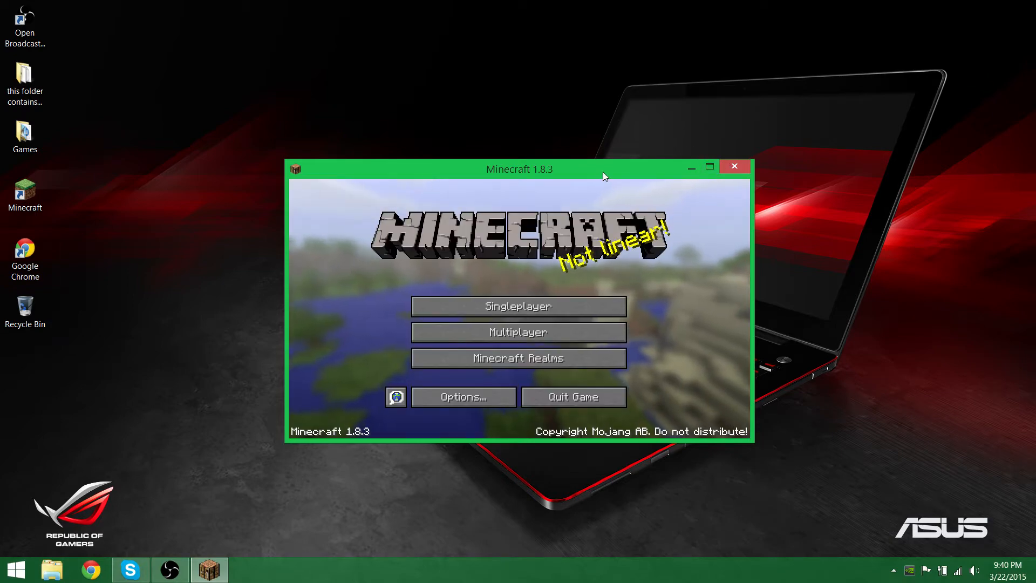
Load the newest creative New World and note about 41 fps on Intel HD Graphics 4600.
click(518, 305)
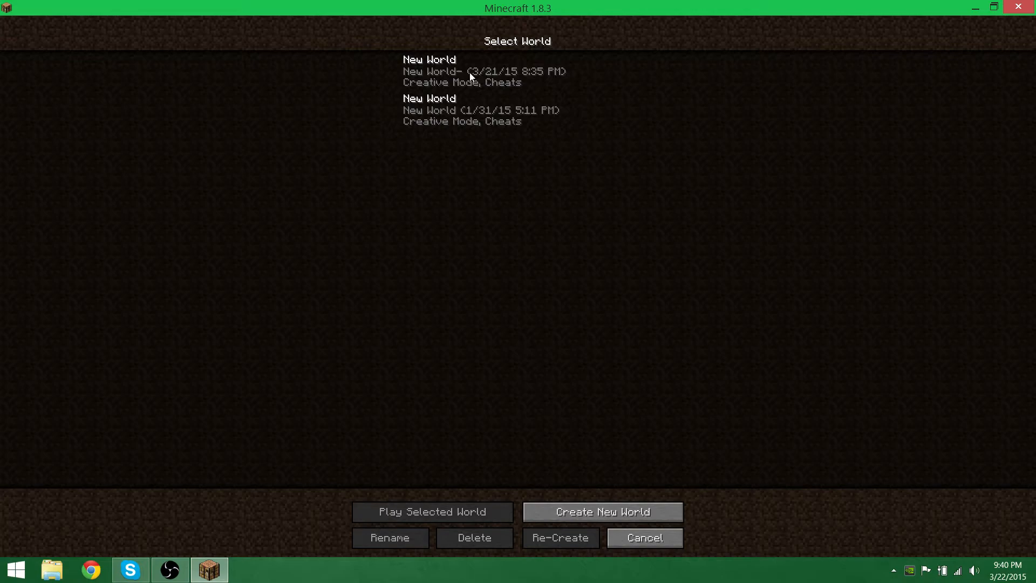
click(642, 537)
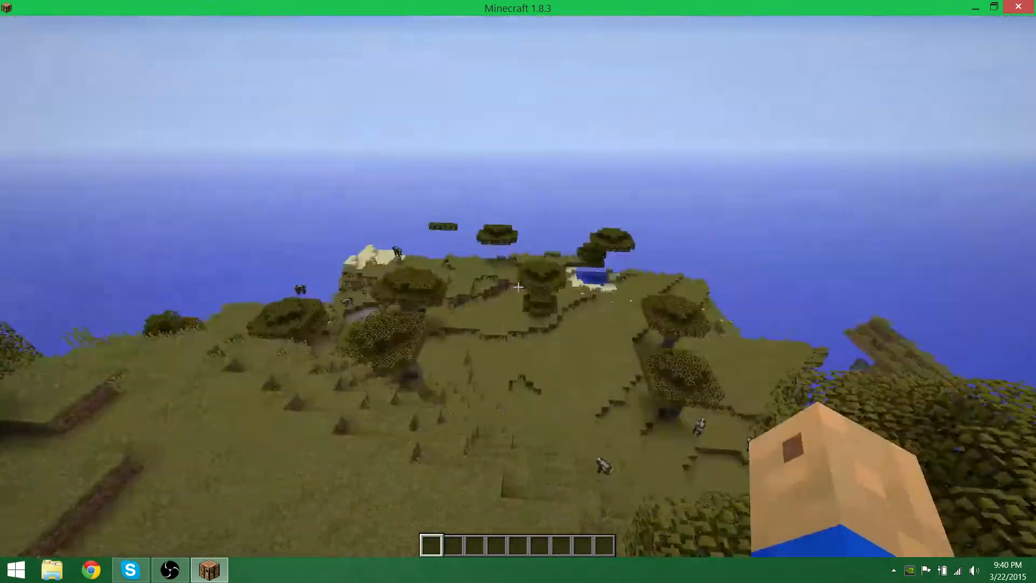
mouse_move(517, 286)
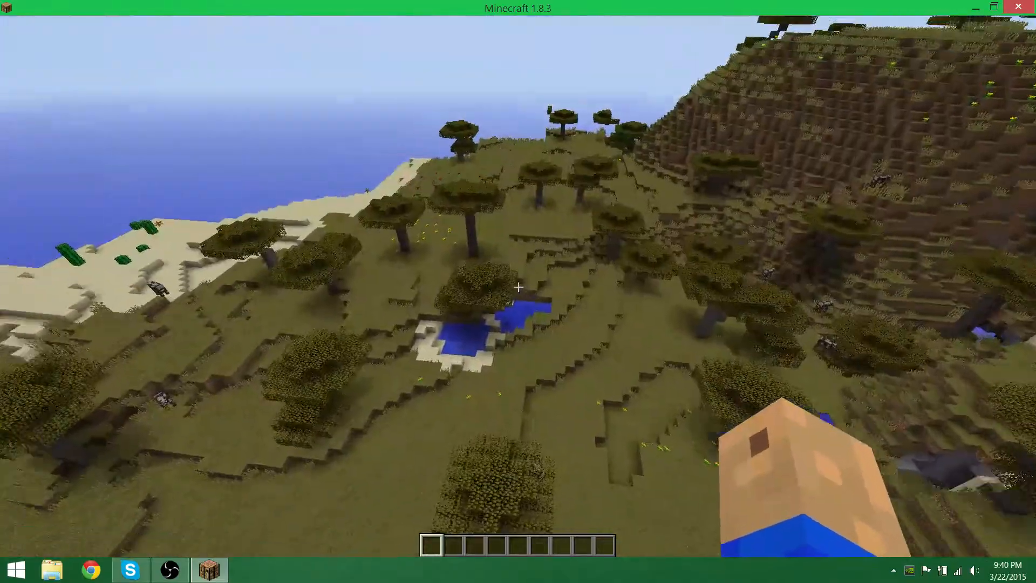
key(F3)
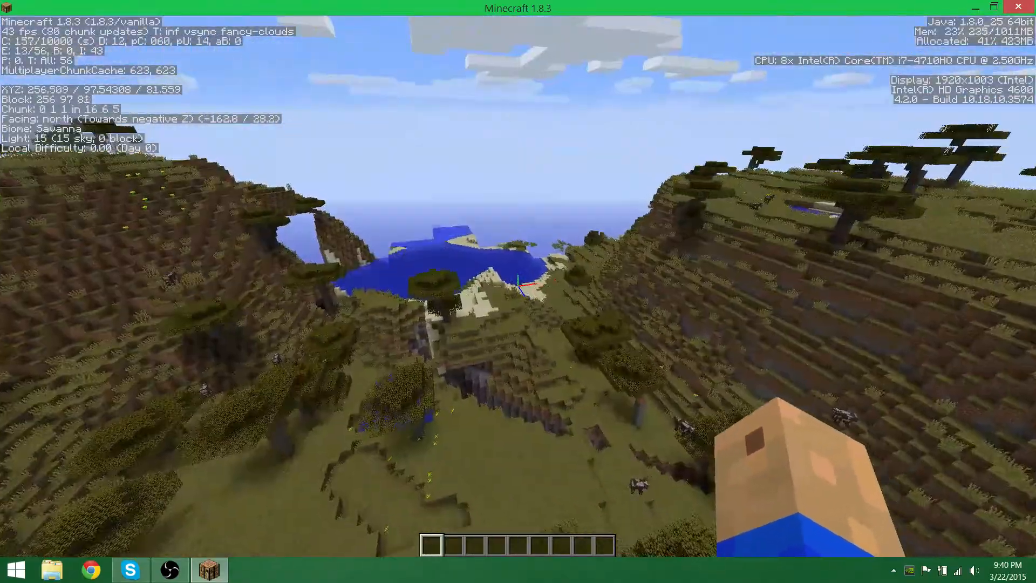
key(Escape)
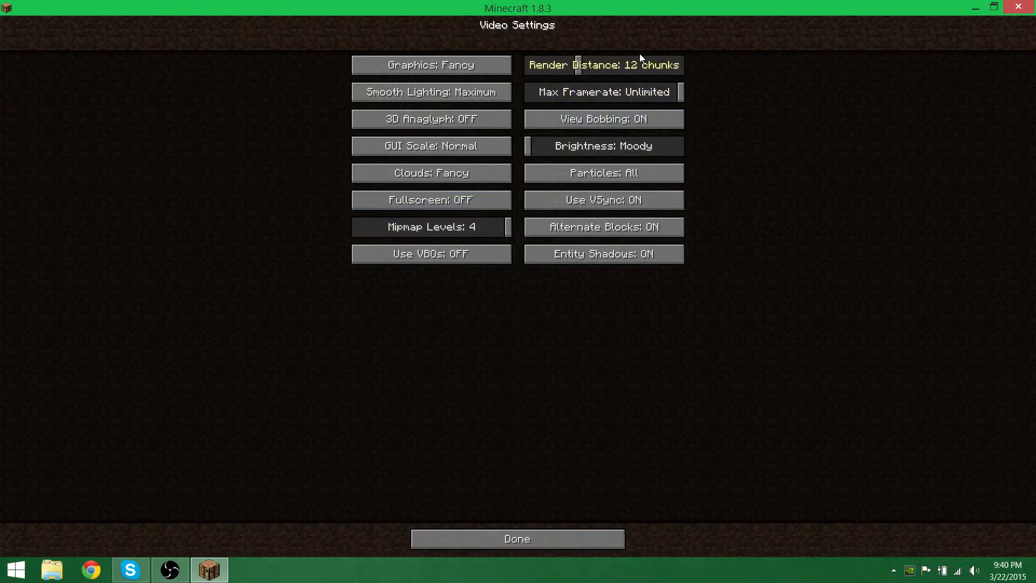
click(517, 538)
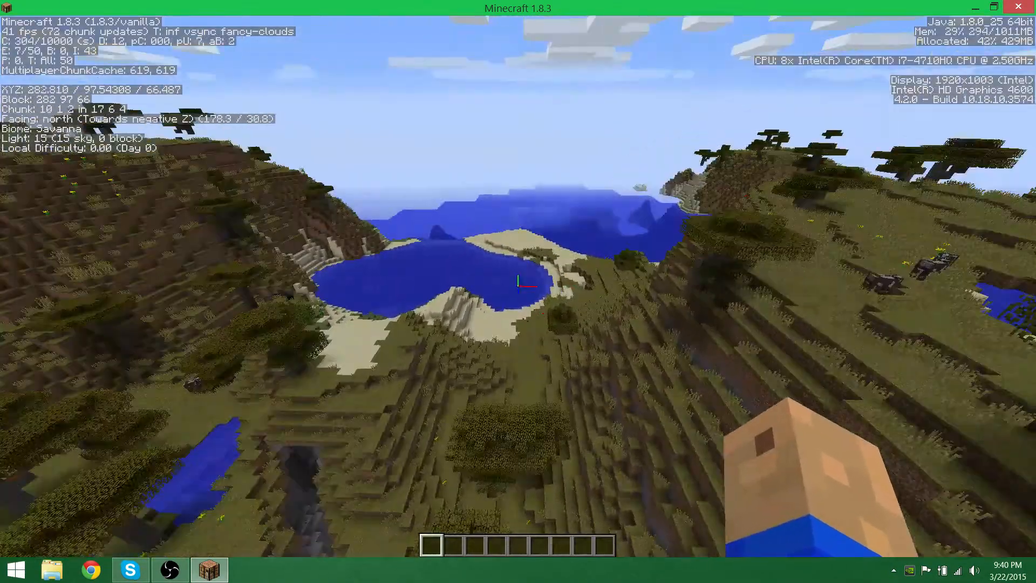
mouse_move(518, 284)
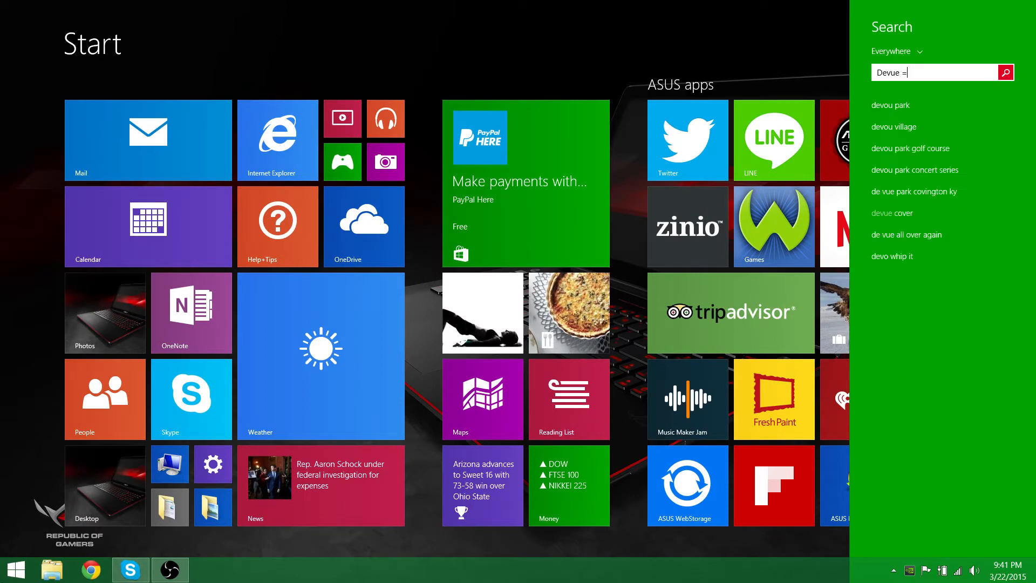
Search for Device Manager and inspect the Intel HD 4600 and GTX 860M adapters.
text(Device Maga)
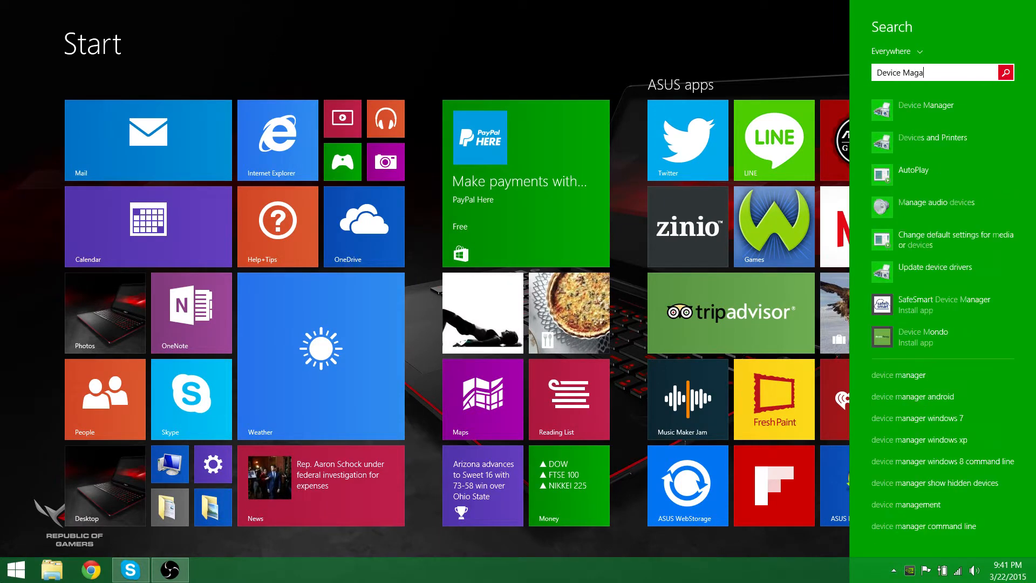
click(929, 105)
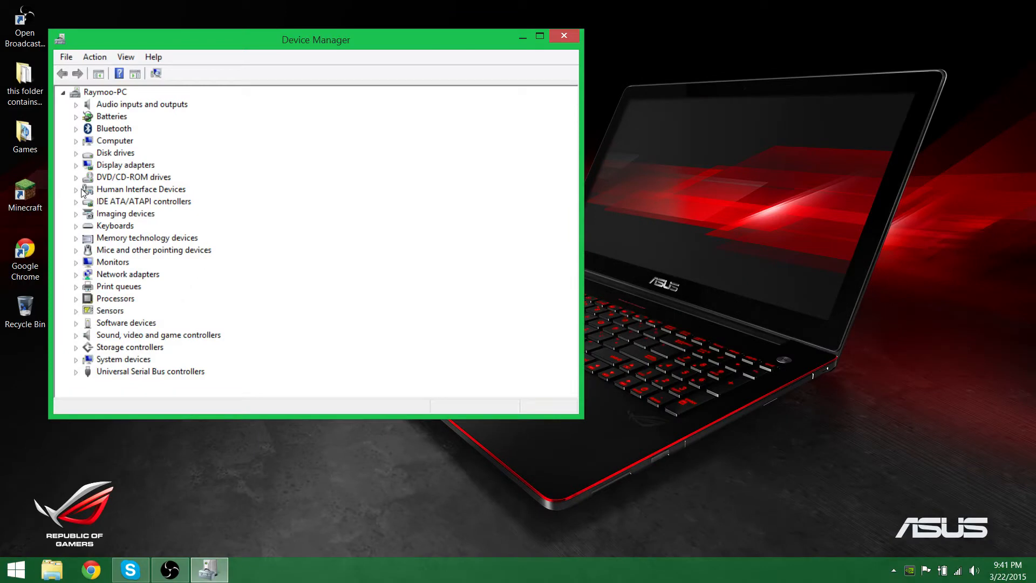
click(76, 164)
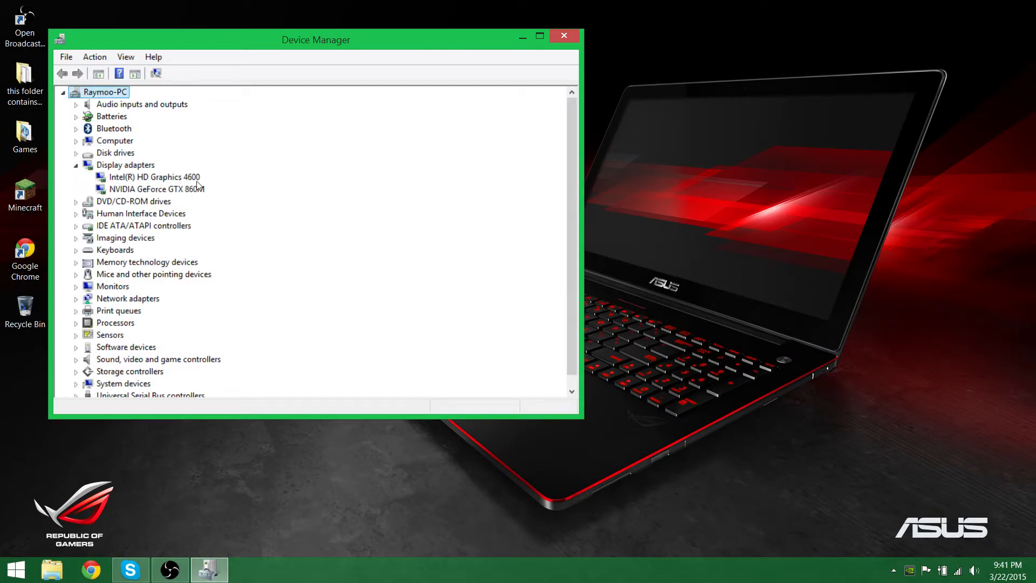
click(154, 176)
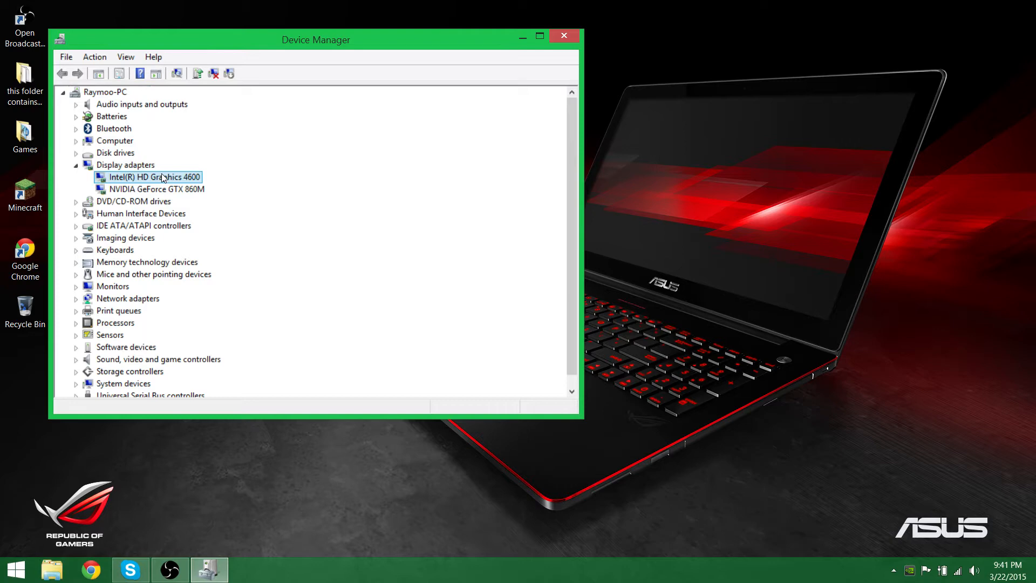
click(156, 189)
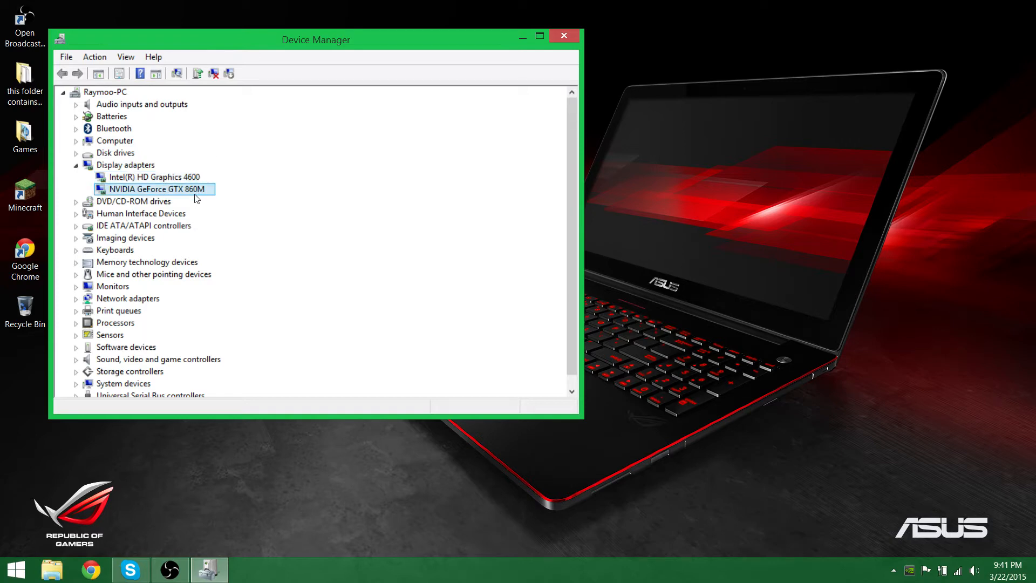
mouse_move(547, 64)
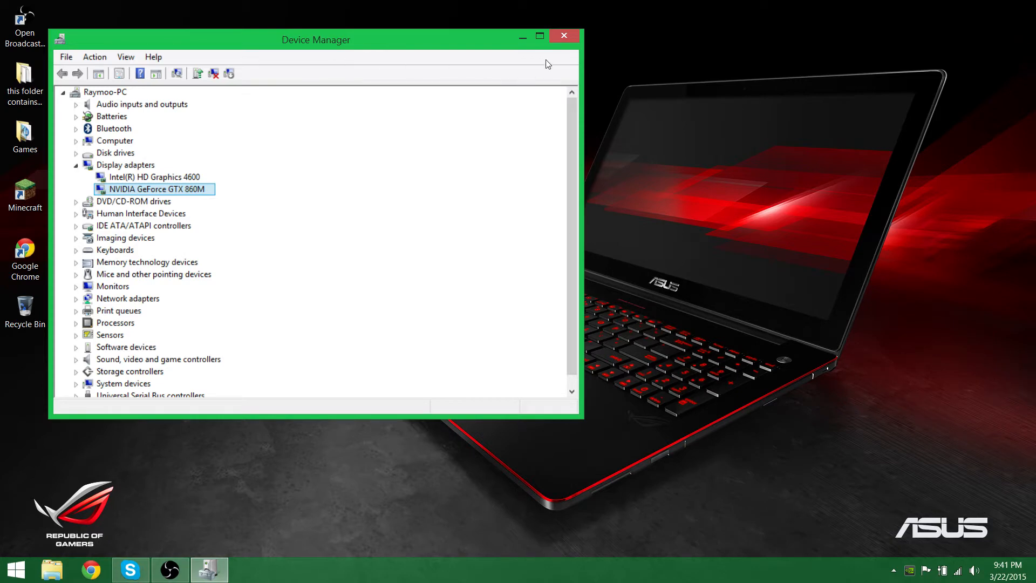
mouse_move(264, 148)
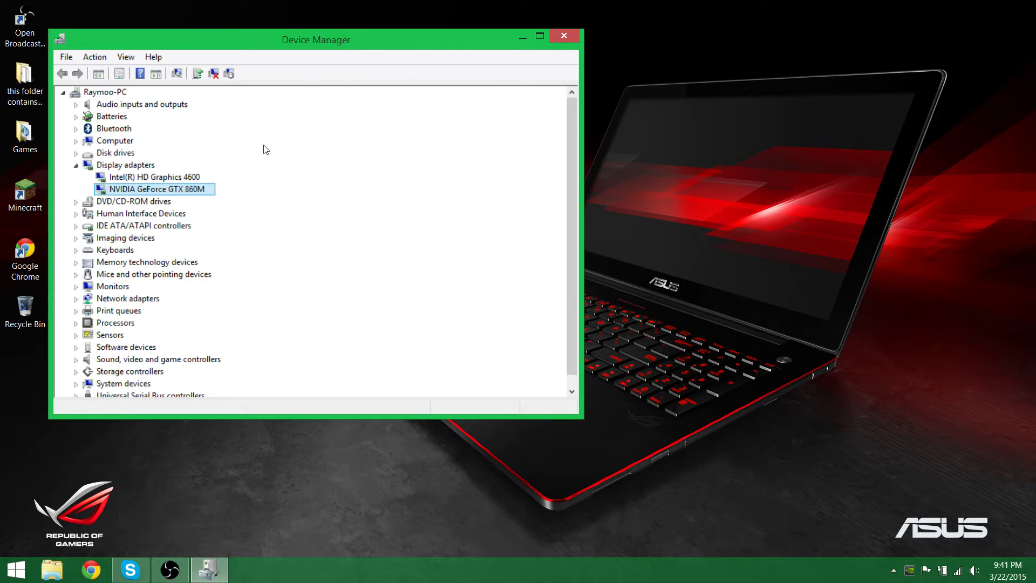
mouse_move(267, 151)
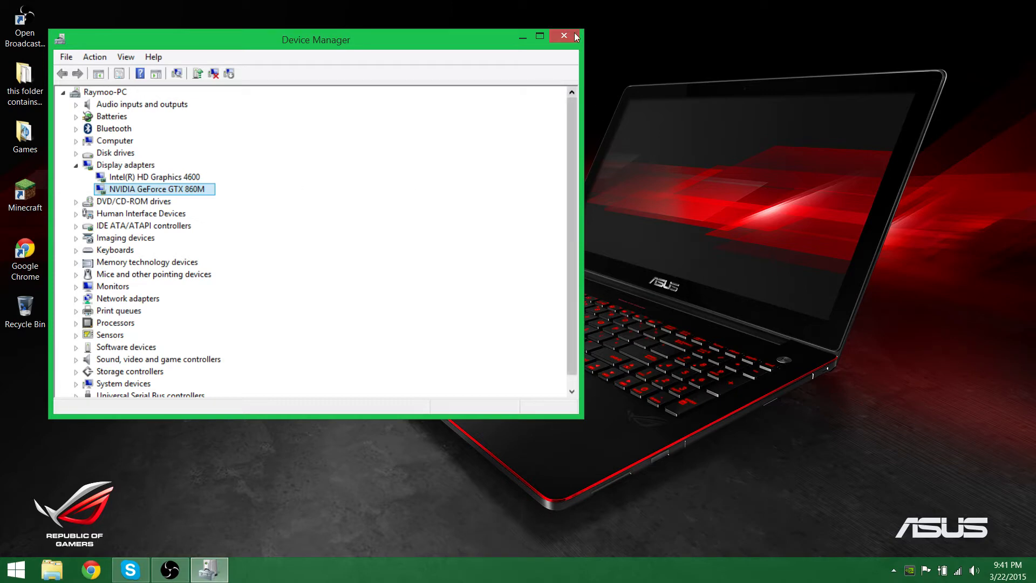
mouse_move(563, 36)
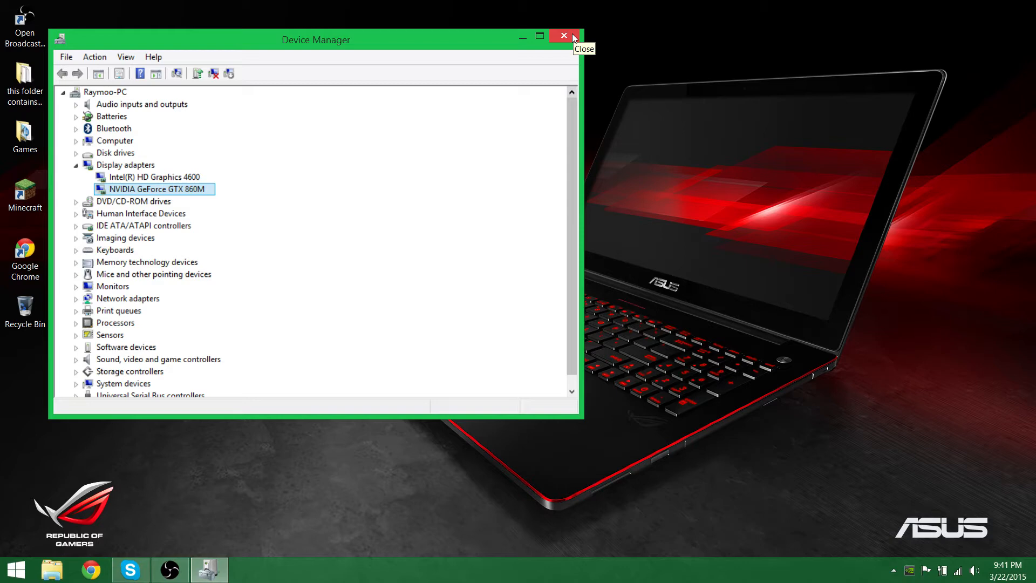
click(563, 35)
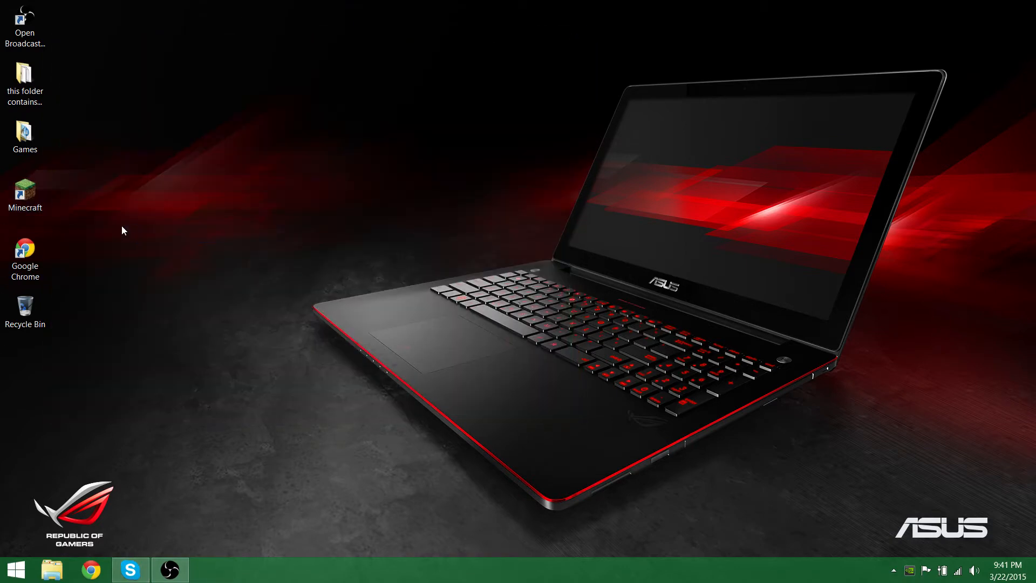
right_click(25, 192)
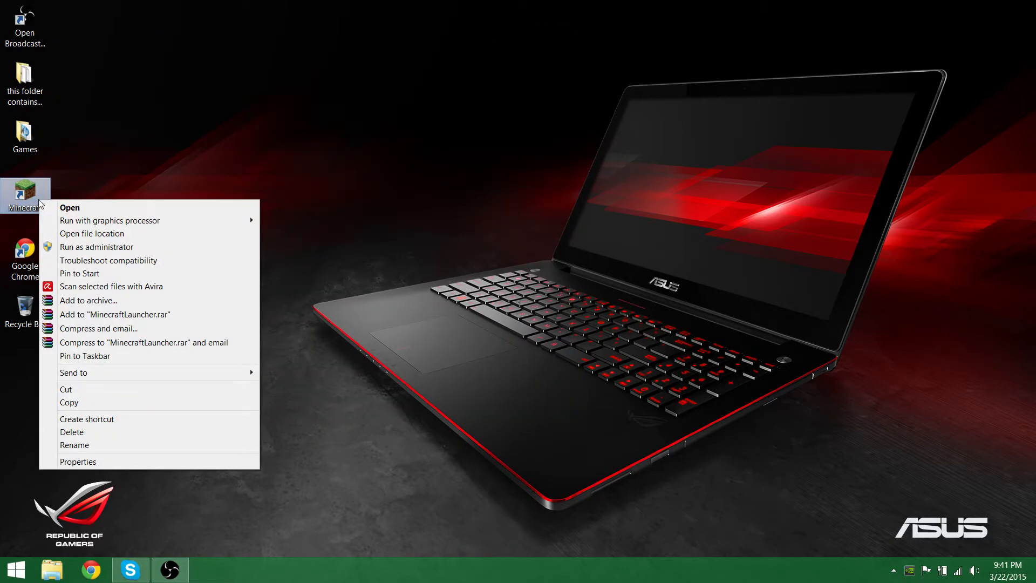
mouse_move(110, 220)
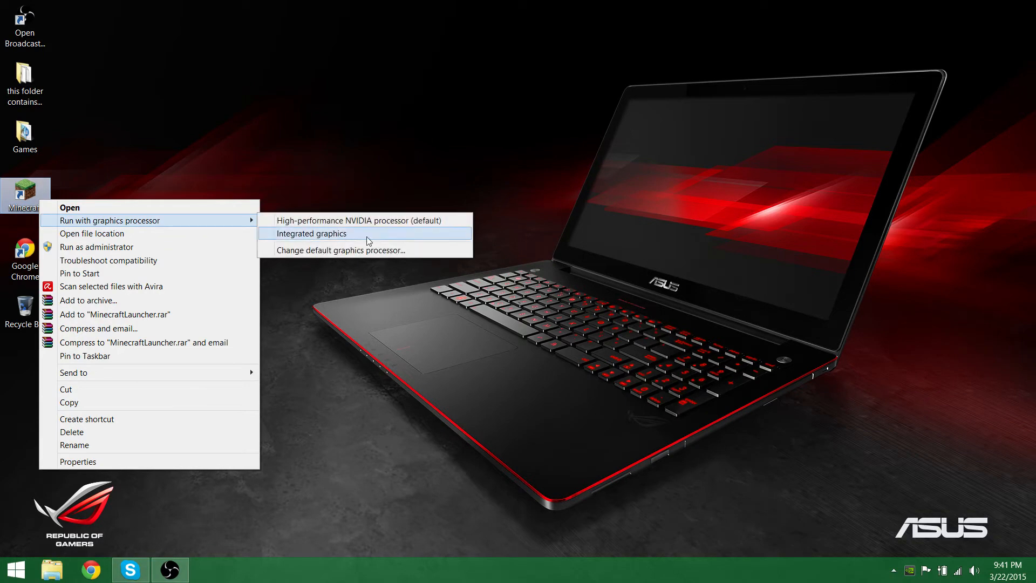
click(309, 233)
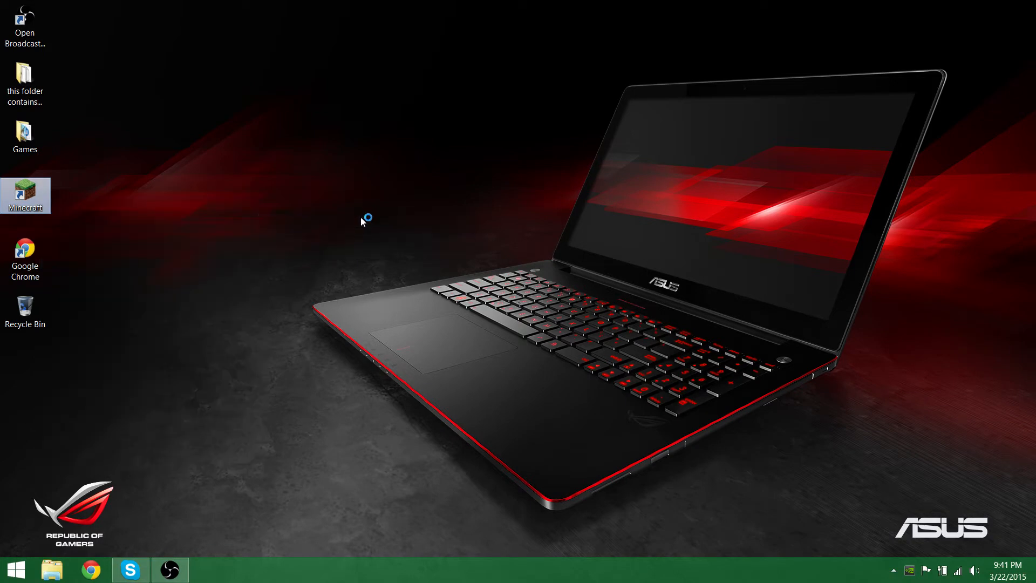
double_click(25, 194)
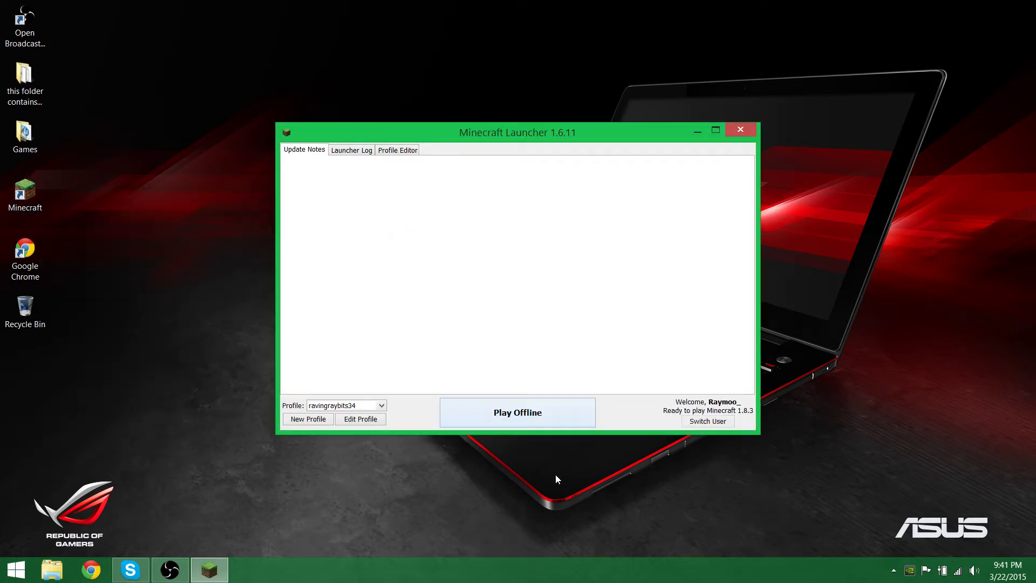
click(741, 130)
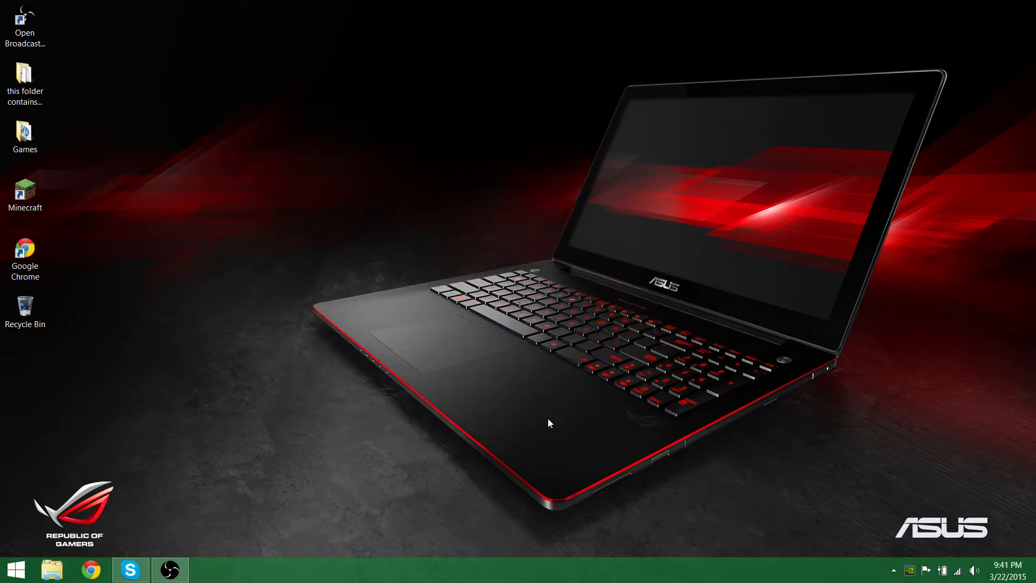
double_click(25, 192)
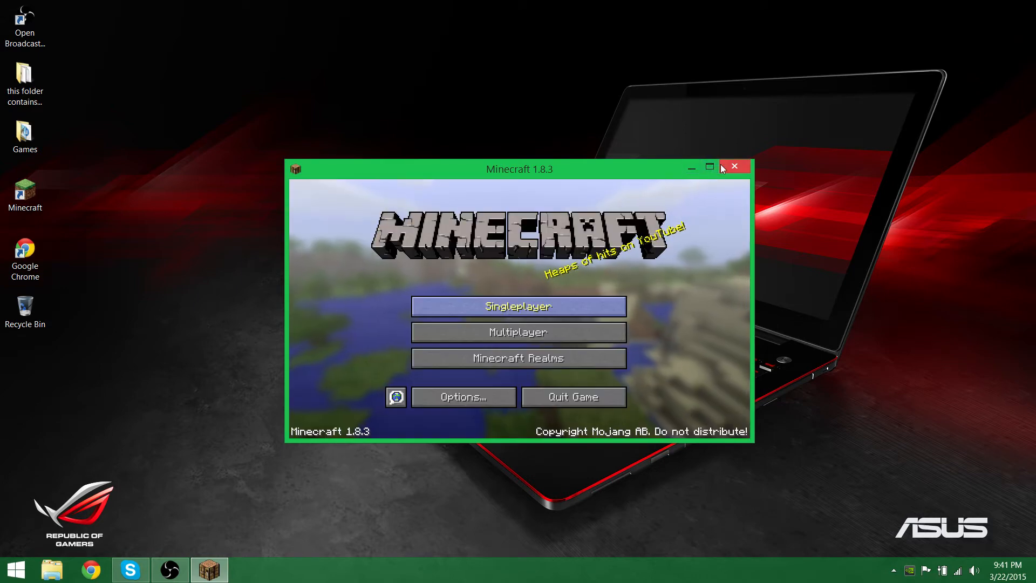
click(733, 166)
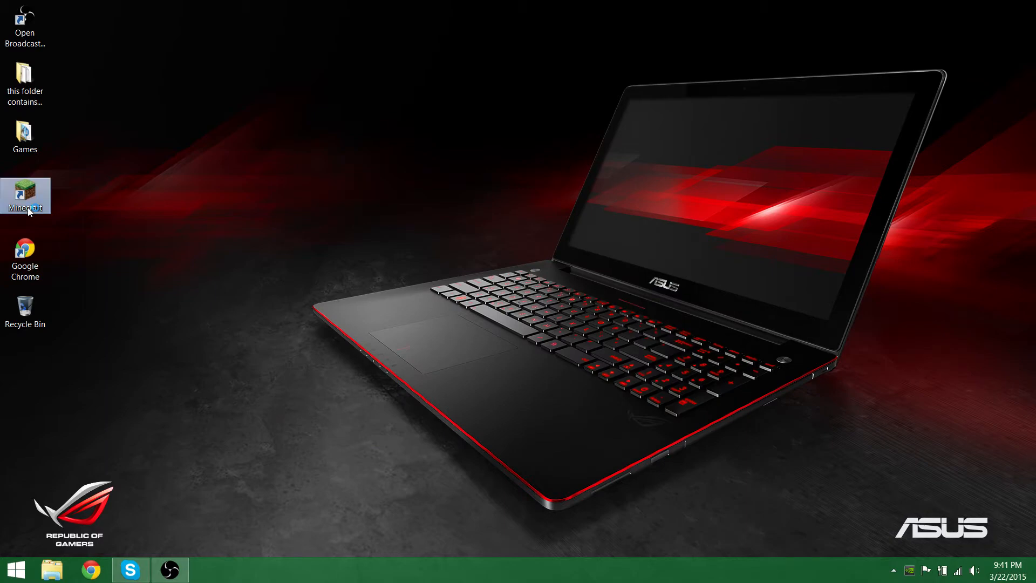
double_click(26, 194)
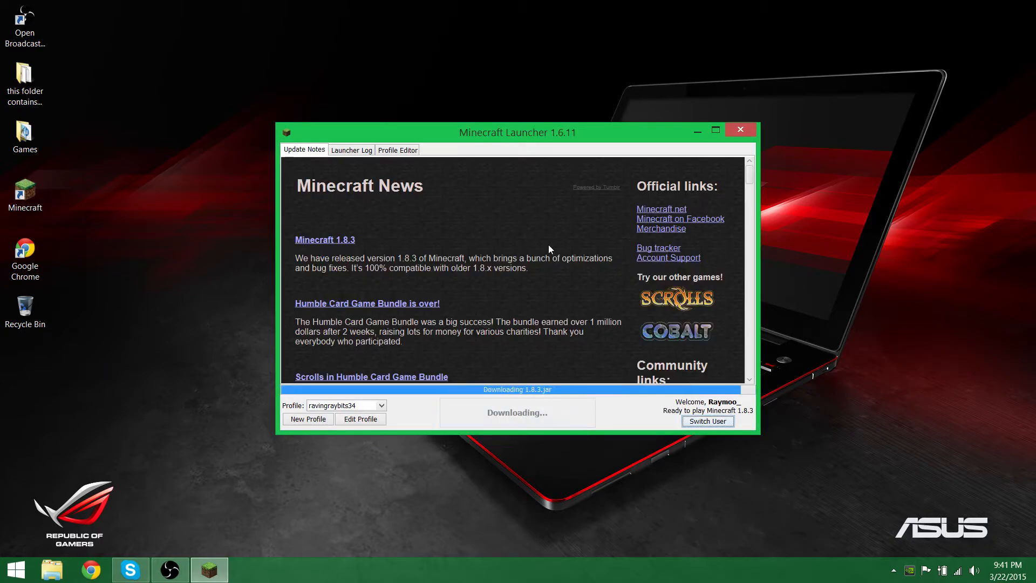
click(740, 130)
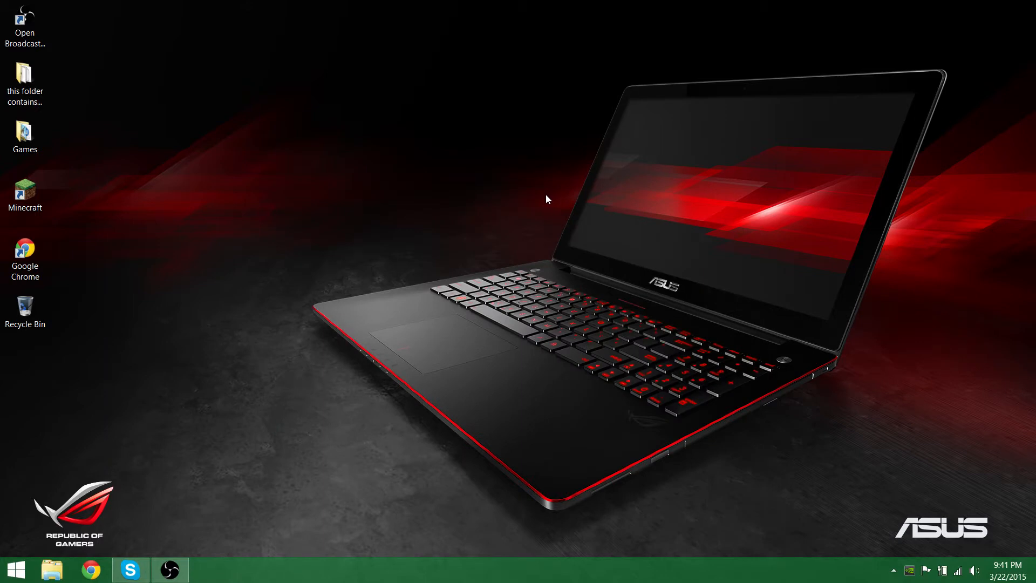
double_click(25, 191)
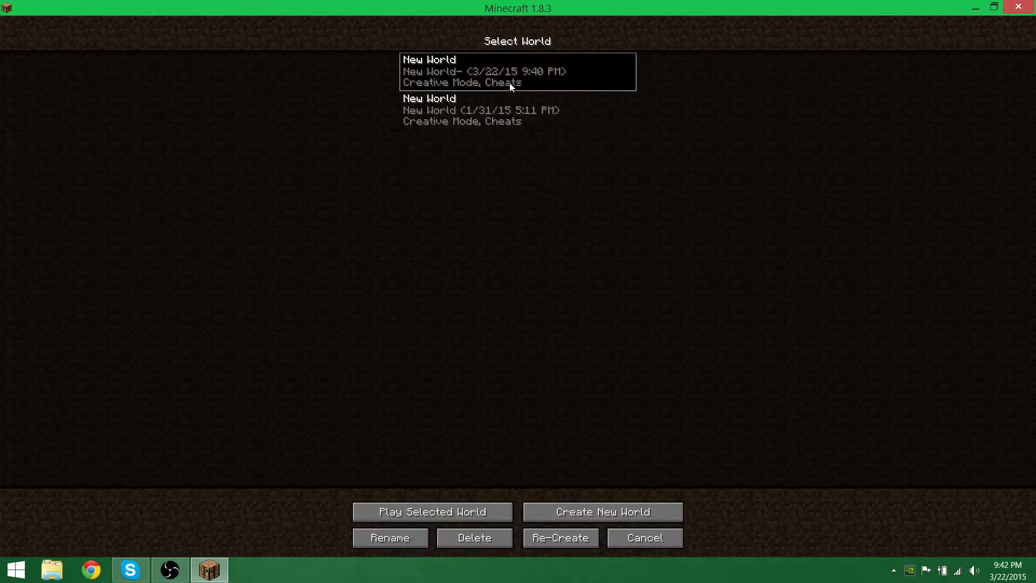
Play the top New World on the GeForce GTX 860M (about 58 fps) and pause.
click(432, 512)
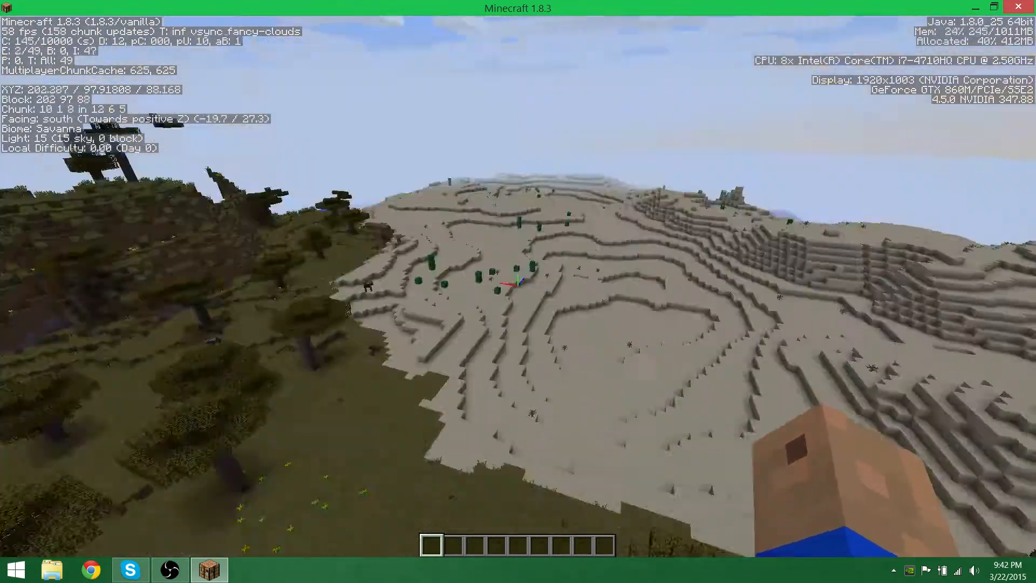
key(Escape)
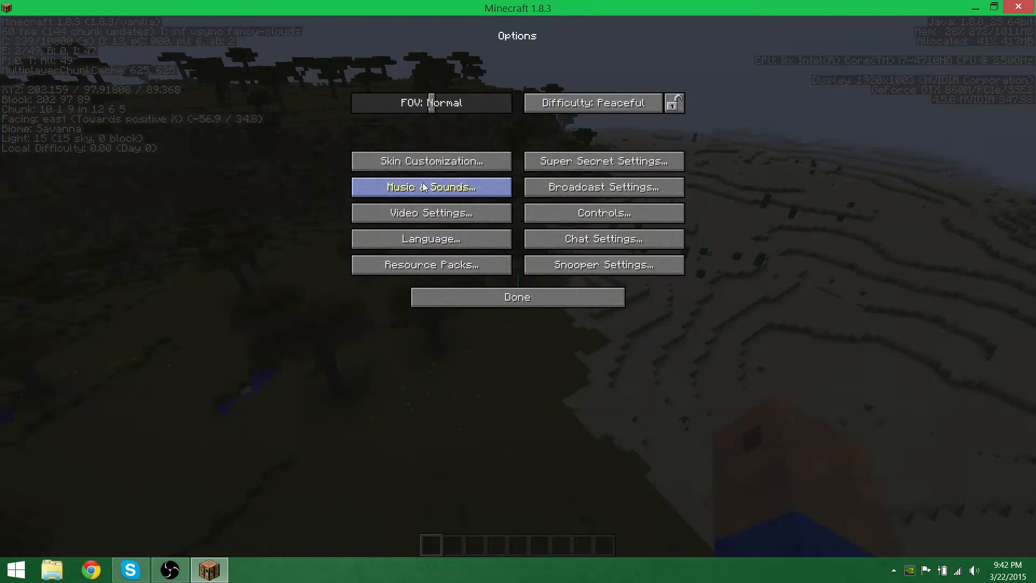
Set Use VSync to OFF in Video Settings and resume play at about 98 fps.
click(430, 212)
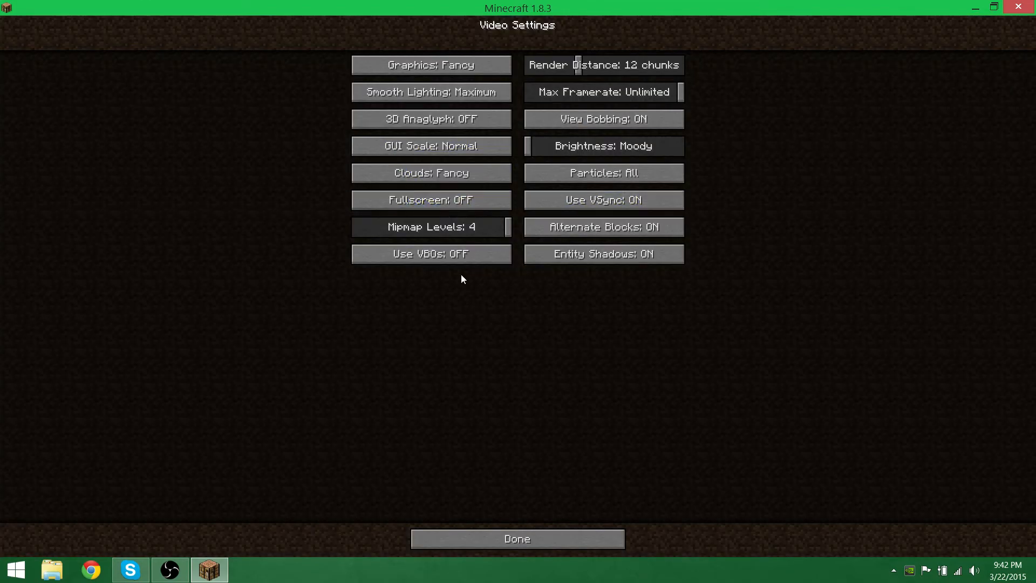
click(517, 538)
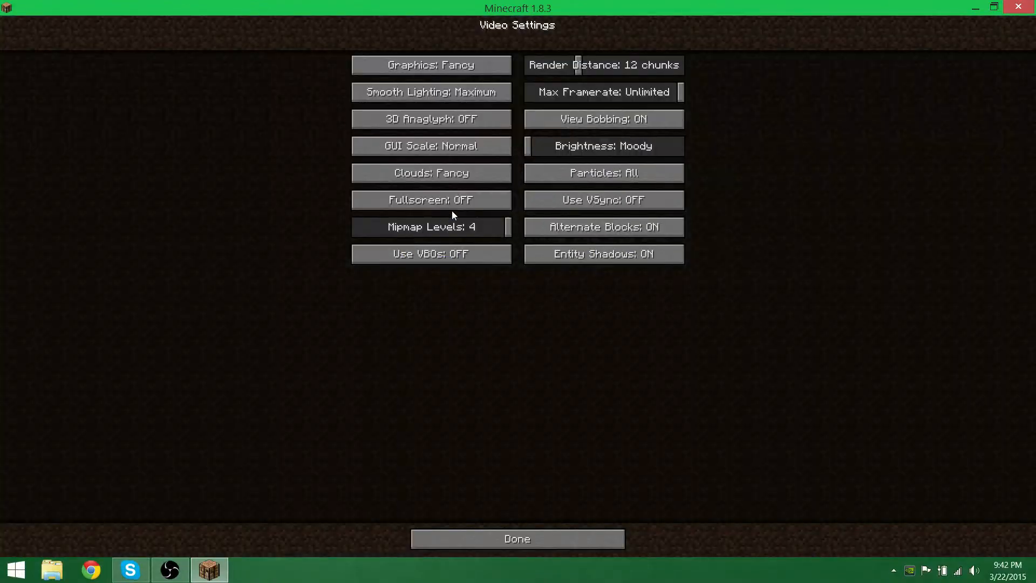
click(517, 539)
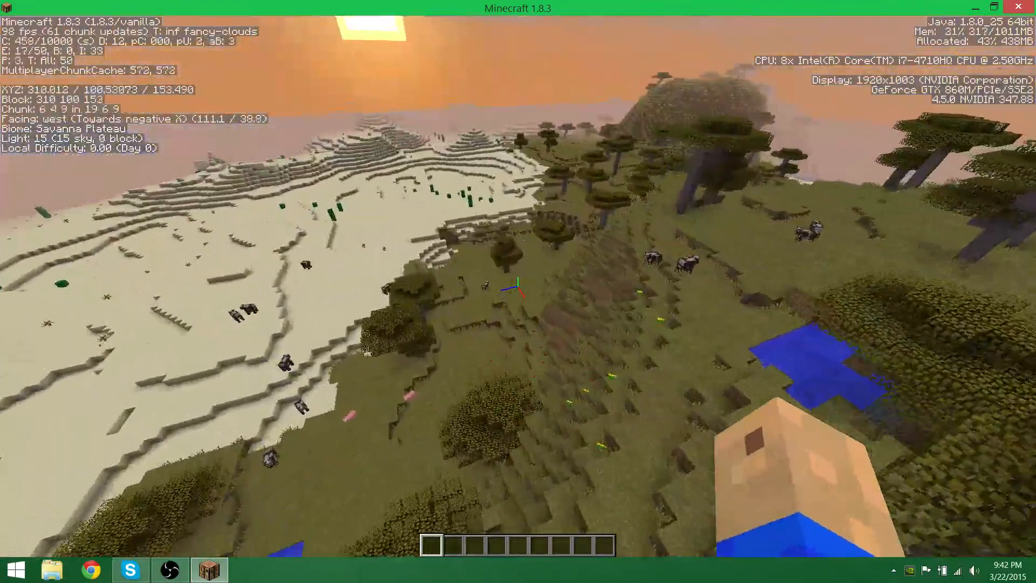
Save and quit Minecraft, then show the shortcut's Run with graphics processor options.
key(Escape)
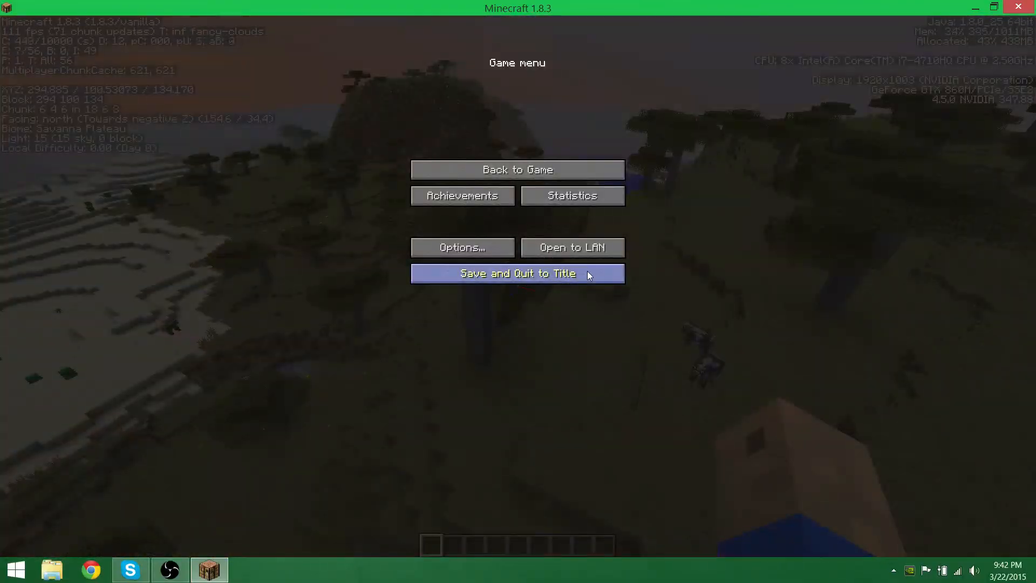
click(518, 273)
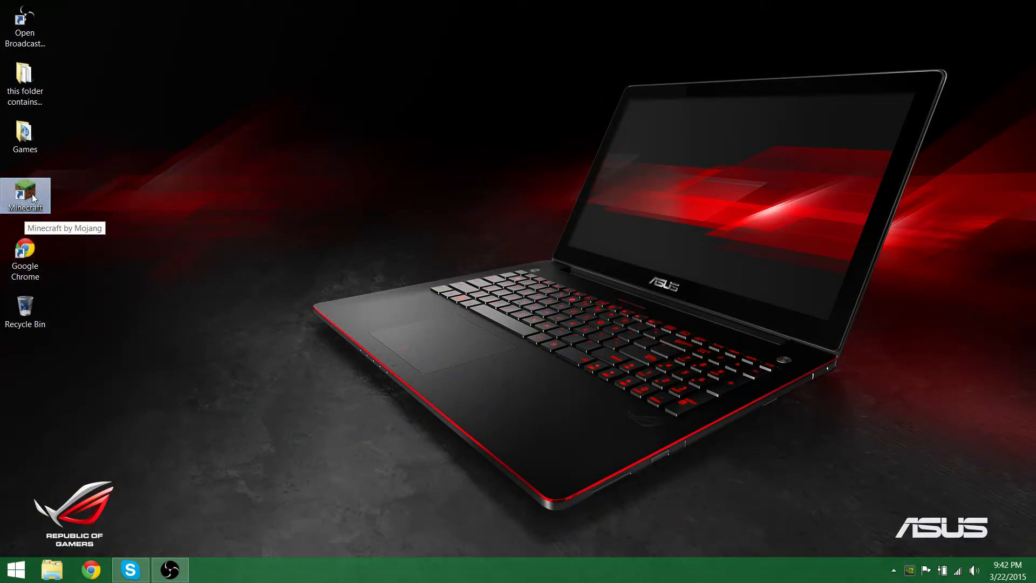
right_click(26, 194)
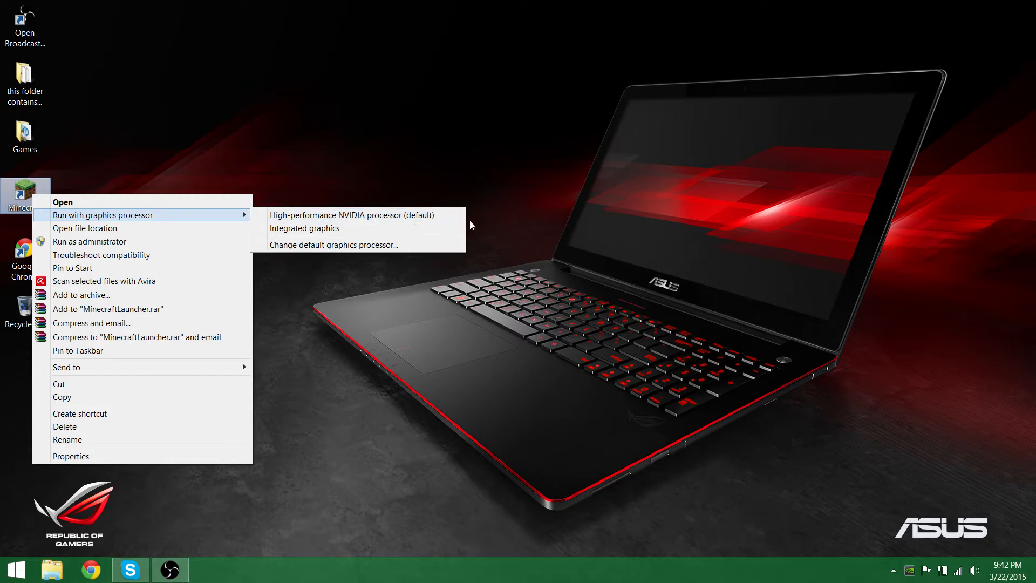
mouse_move(304, 228)
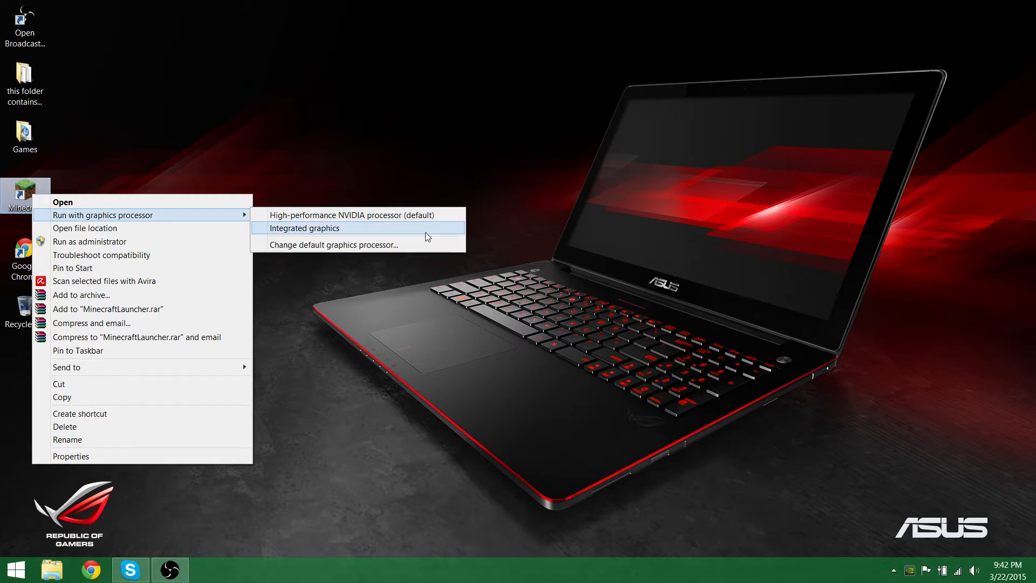
mouse_move(348, 232)
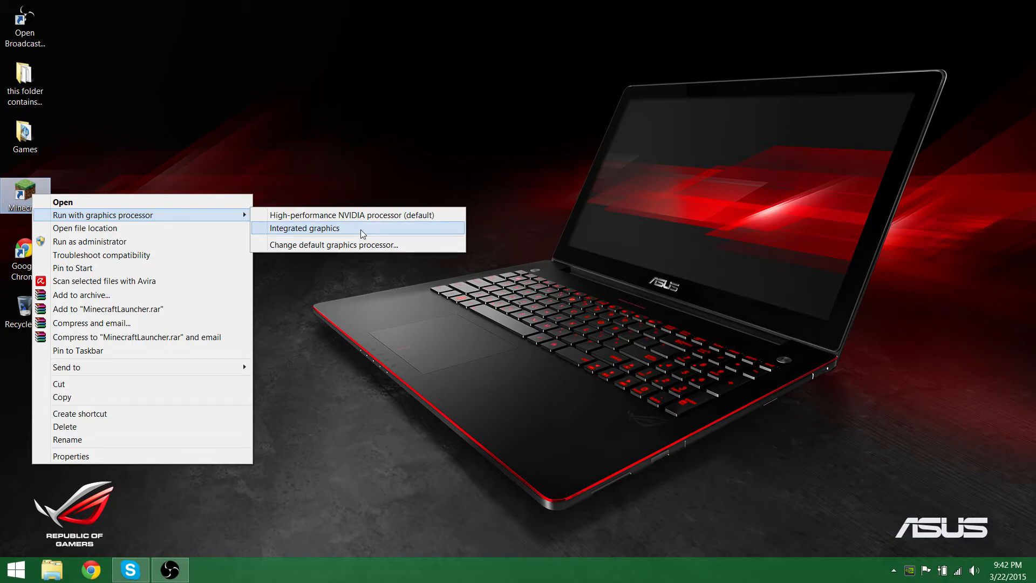
mouse_move(367, 215)
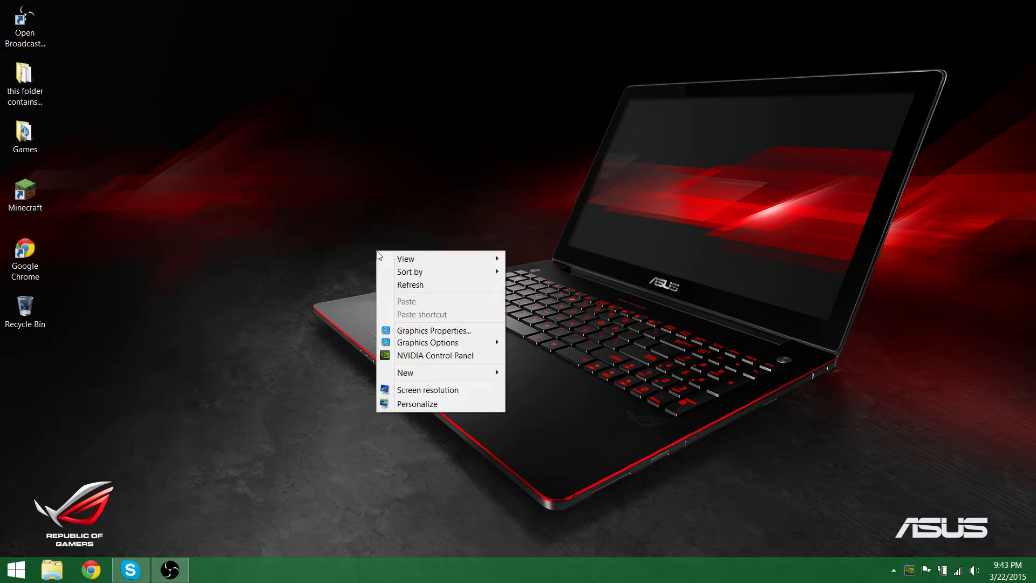
mouse_move(435, 355)
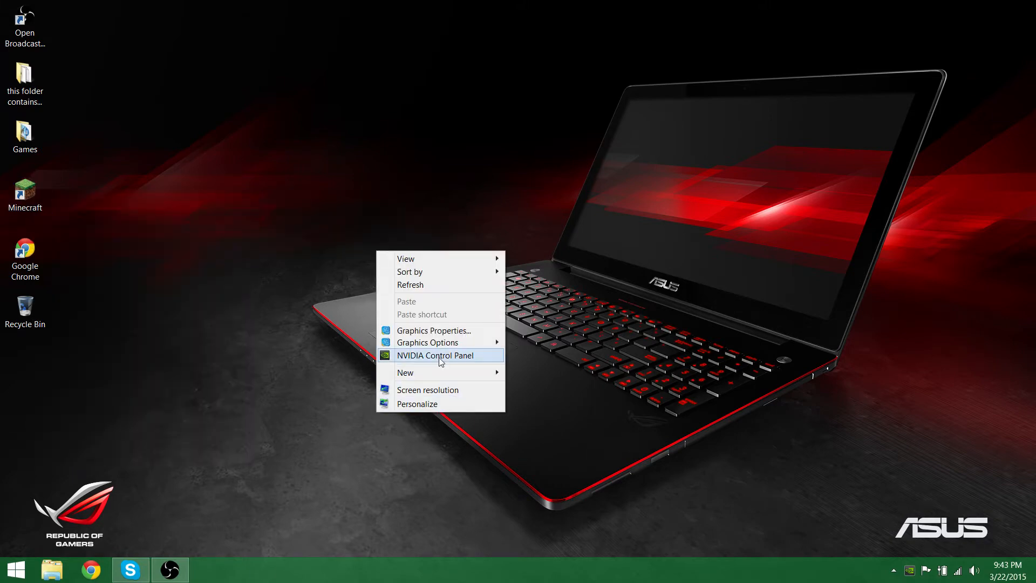
Set Manage 3D settings' preferred processor to High-performance NVIDIA processor and close.
click(435, 355)
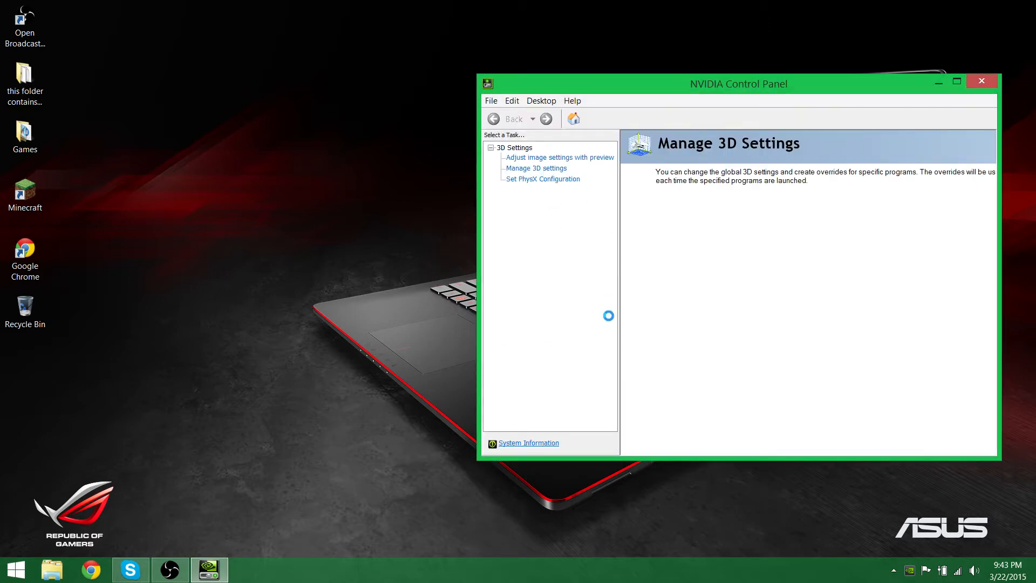
click(535, 168)
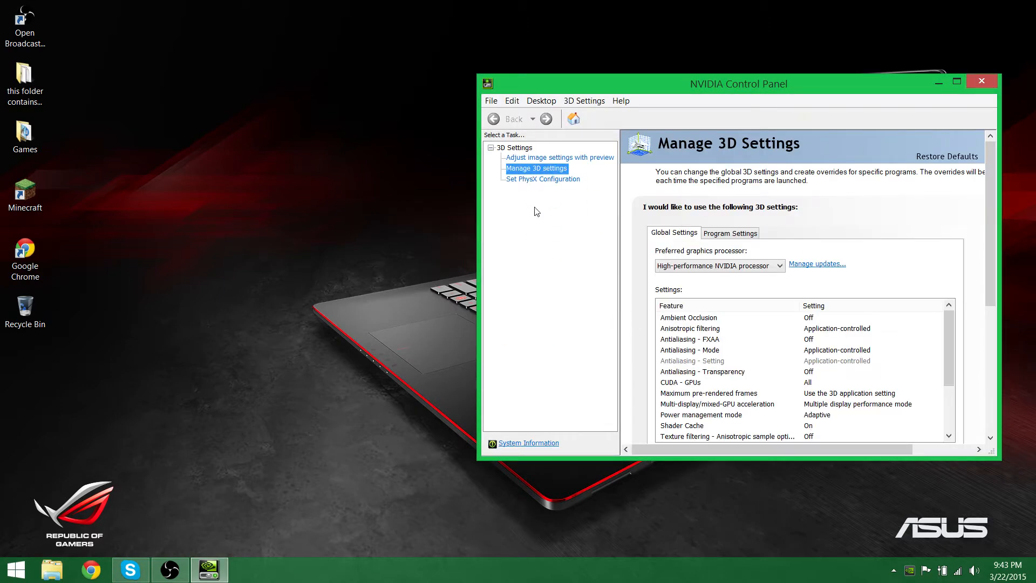
mouse_move(539, 267)
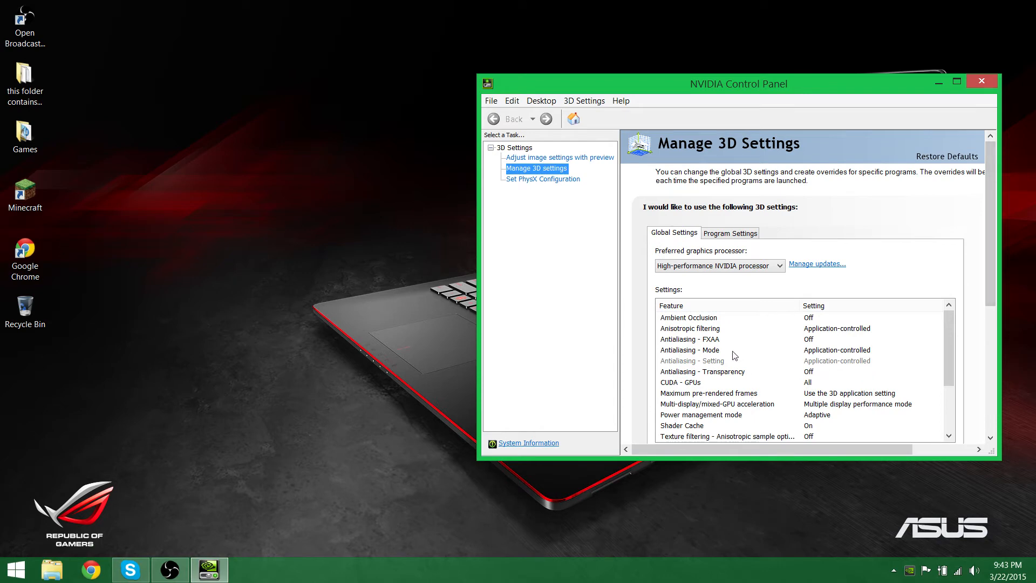
mouse_move(733, 274)
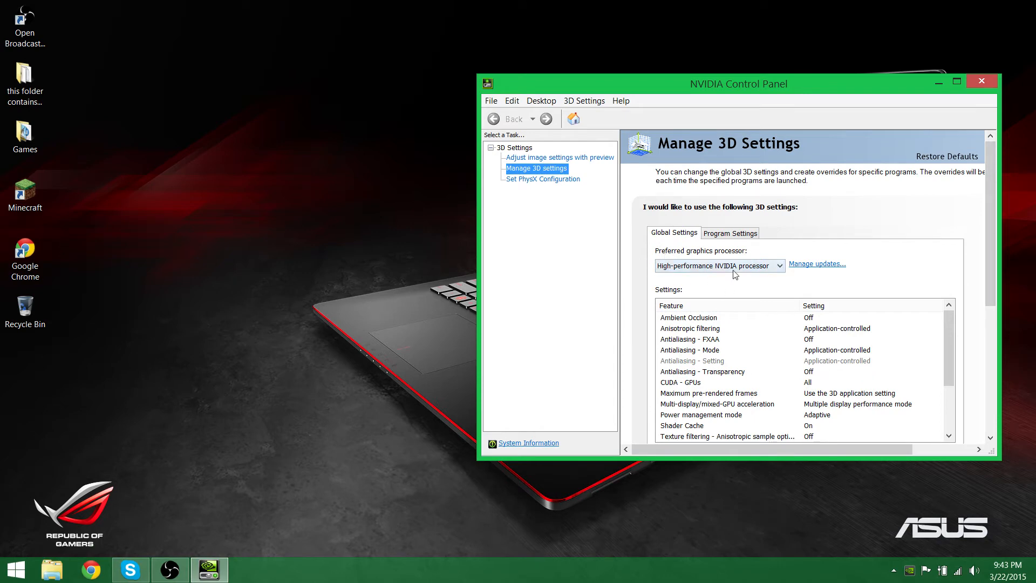
click(719, 265)
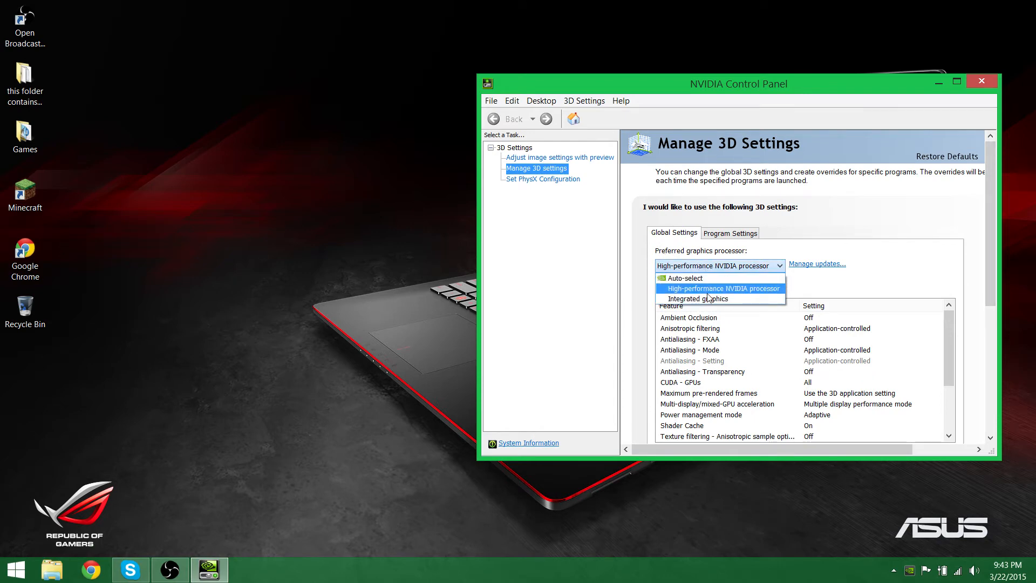
click(721, 289)
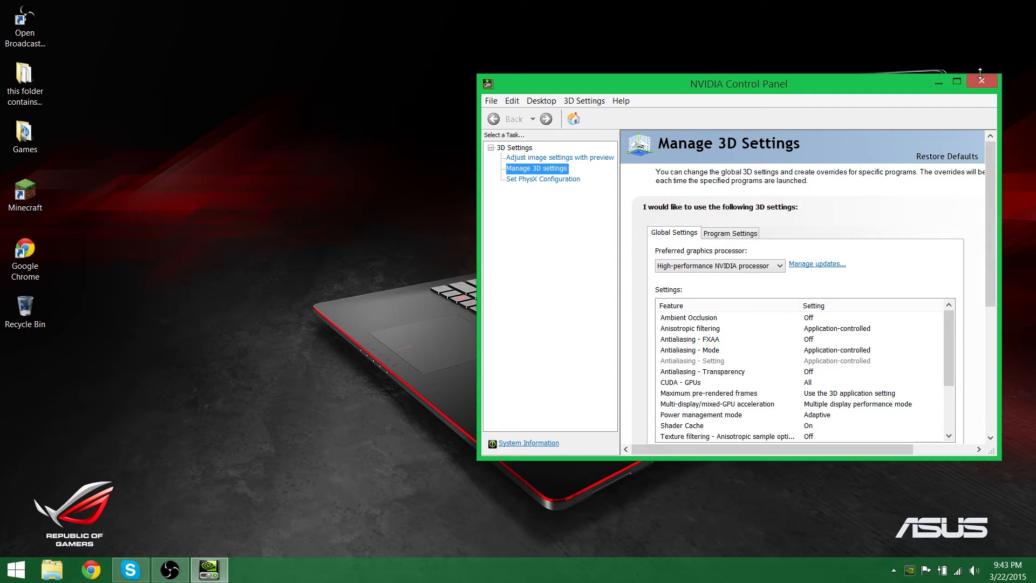
click(981, 80)
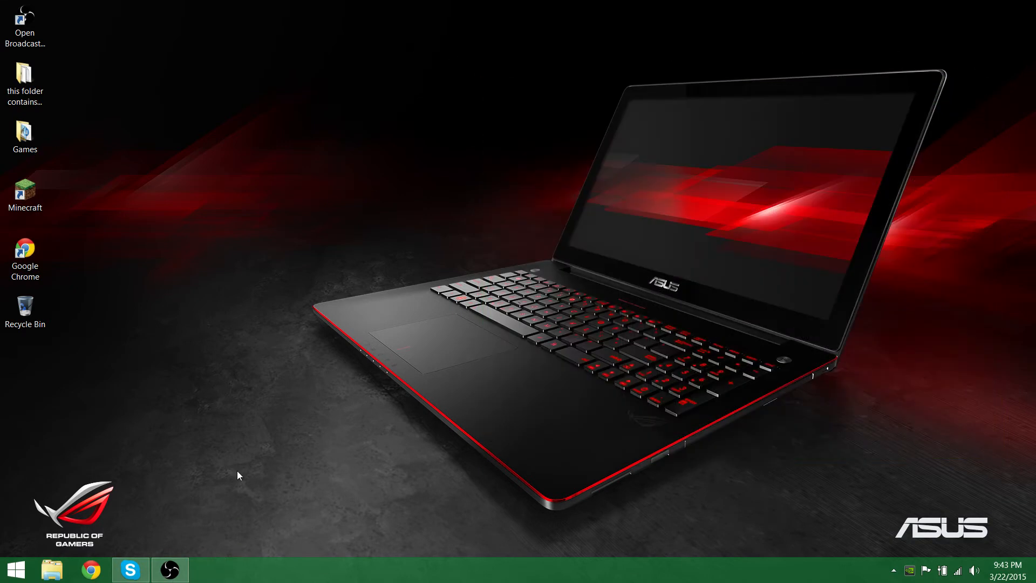
mouse_move(354, 309)
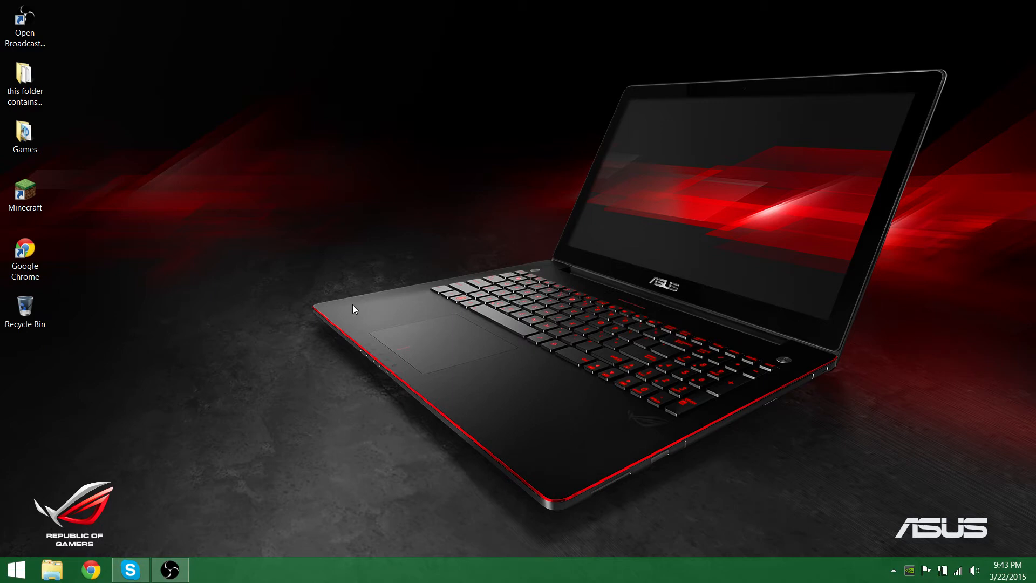
mouse_move(337, 318)
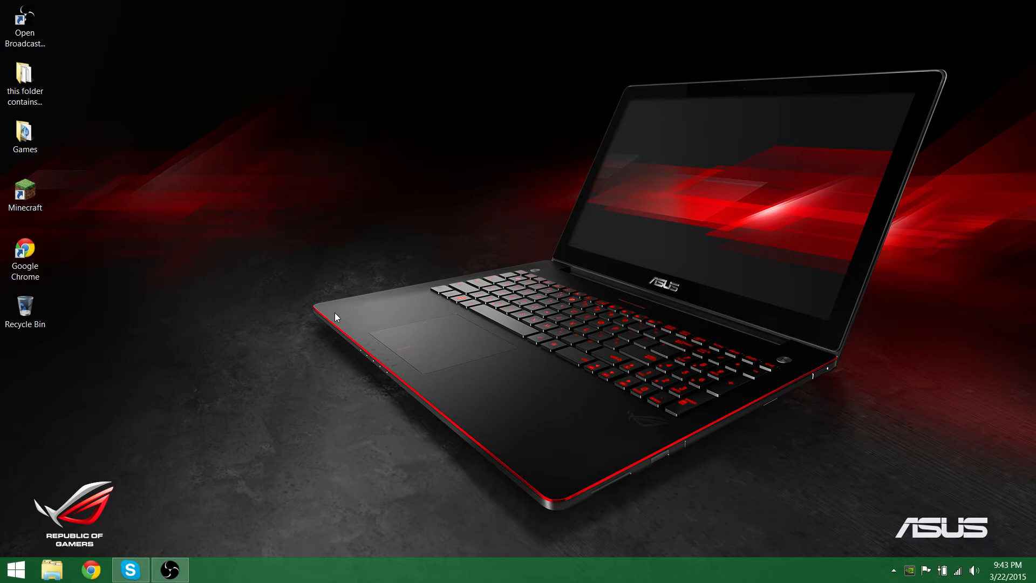
mouse_move(348, 298)
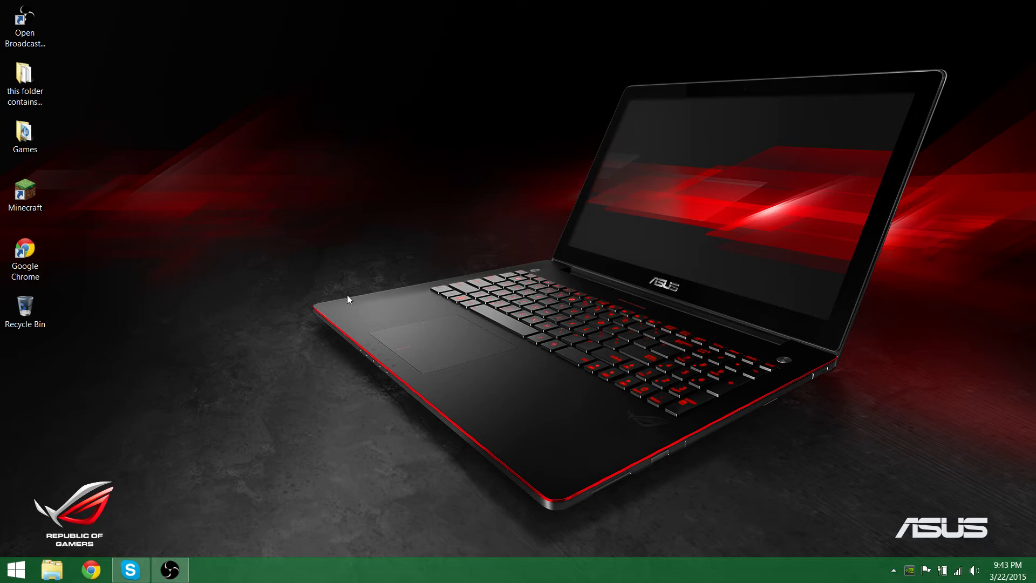
mouse_move(265, 367)
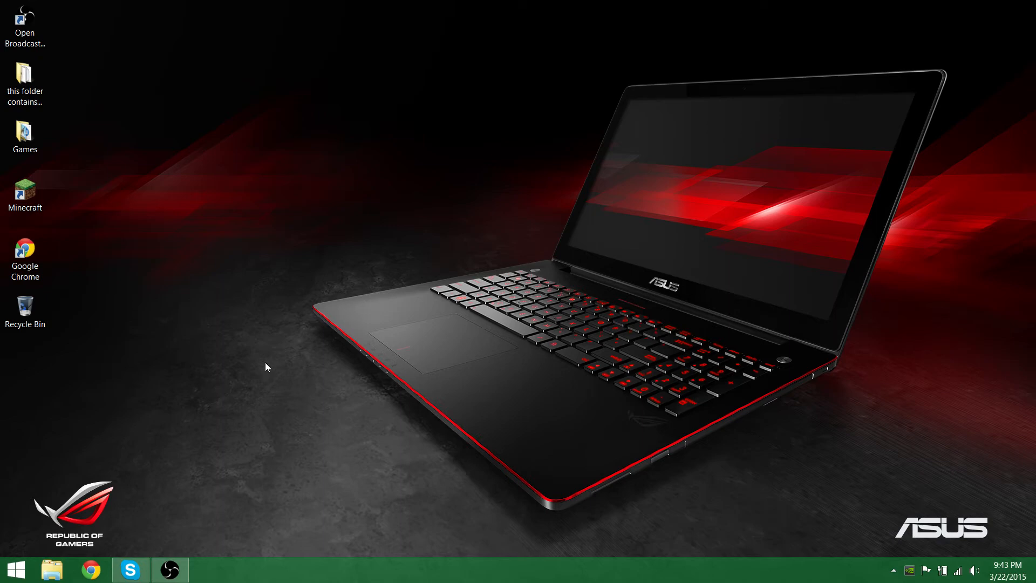
mouse_move(288, 379)
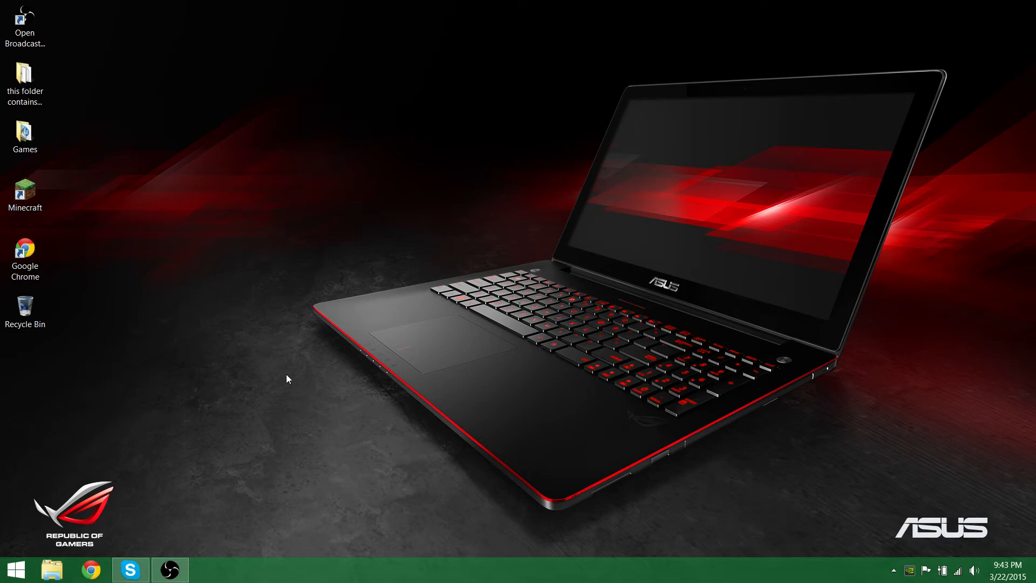
mouse_move(263, 66)
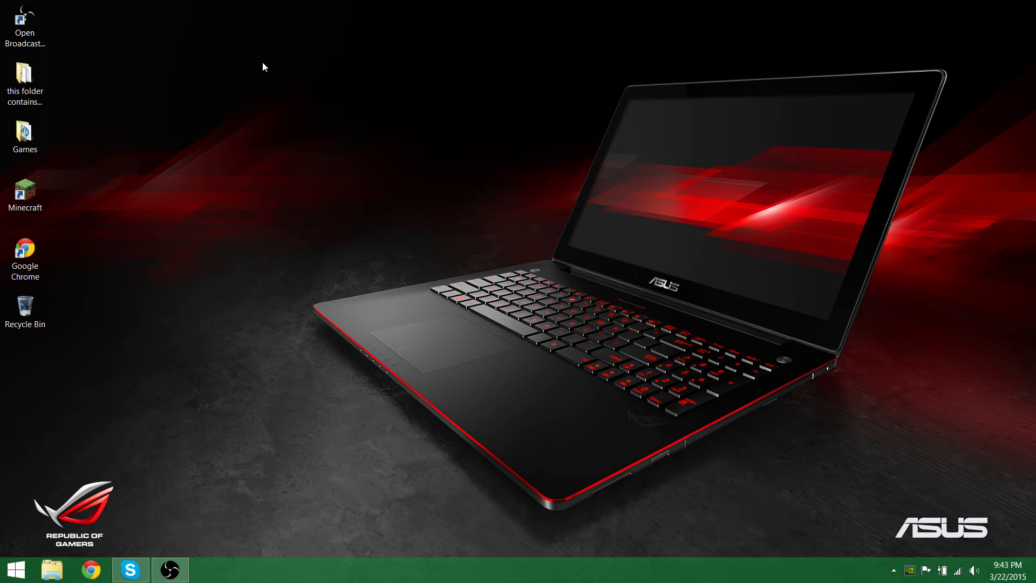
mouse_move(78, 475)
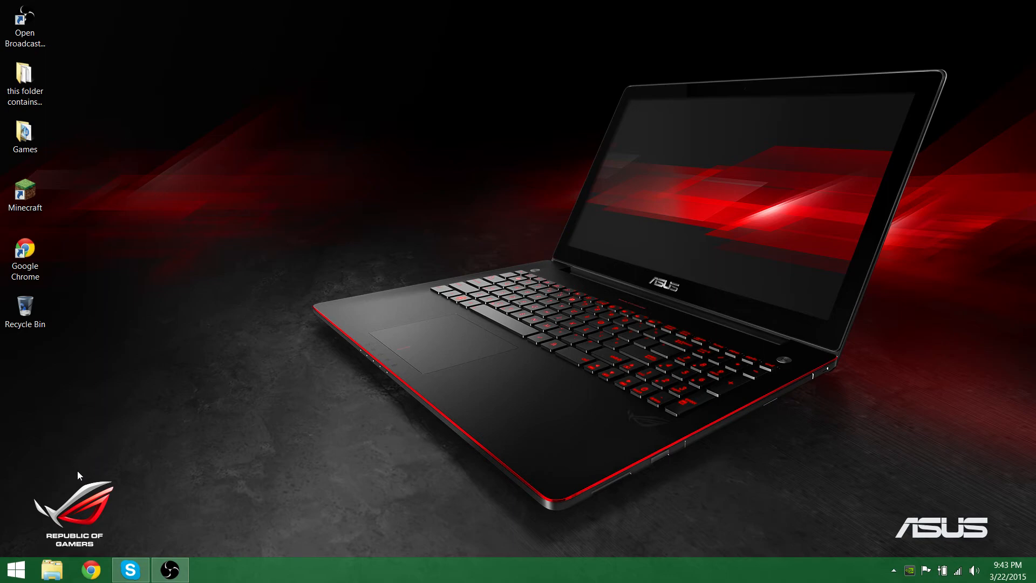
click(169, 570)
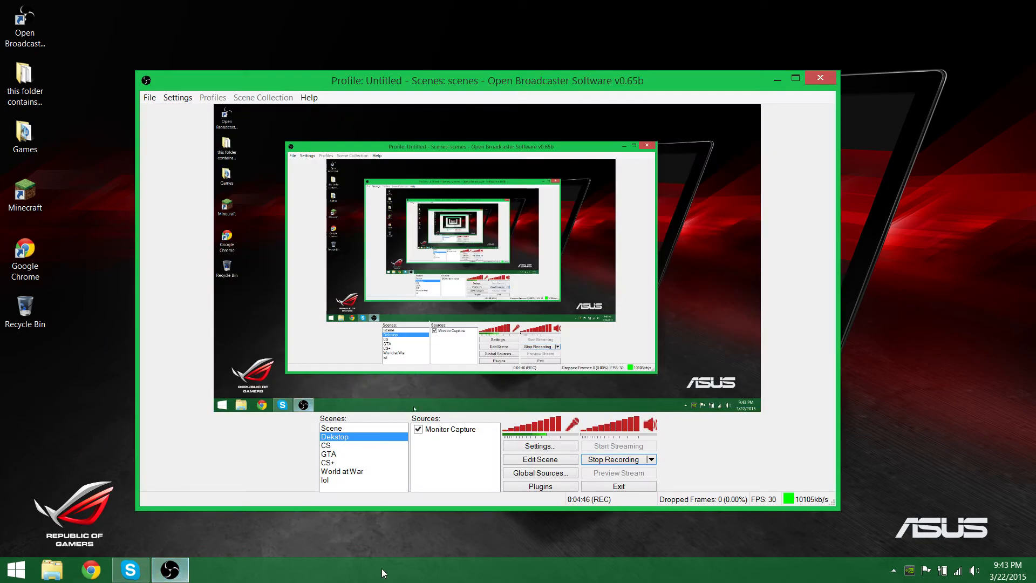
mouse_move(777, 78)
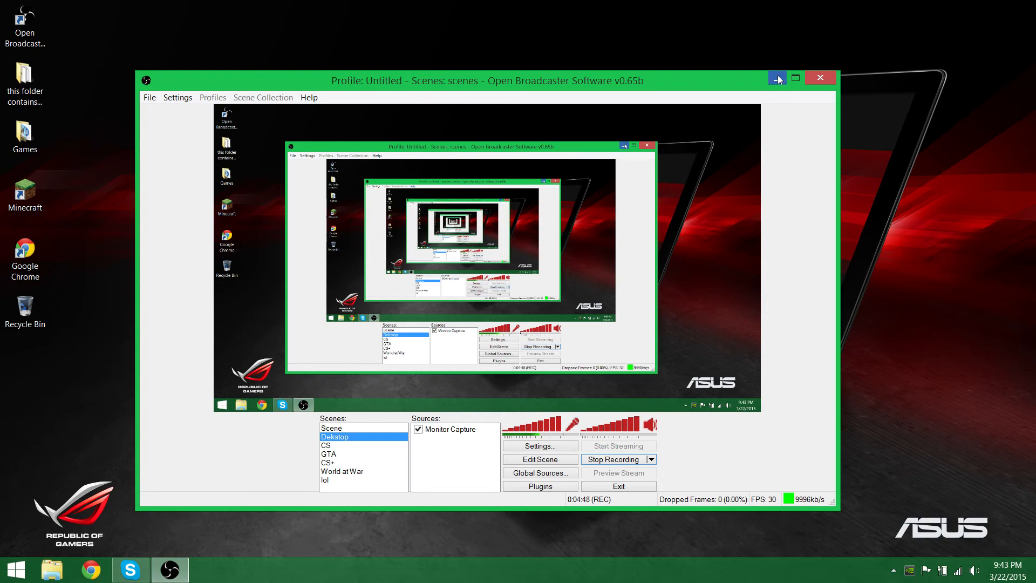
click(777, 77)
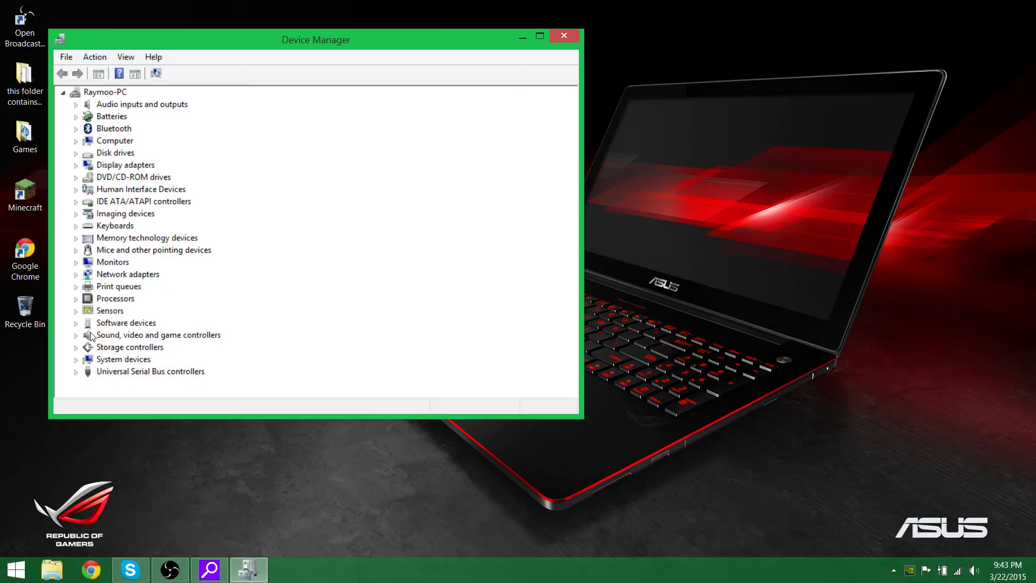
Expand Display adapters to show Intel HD Graphics 4600 and GTX 860M, then close.
click(77, 164)
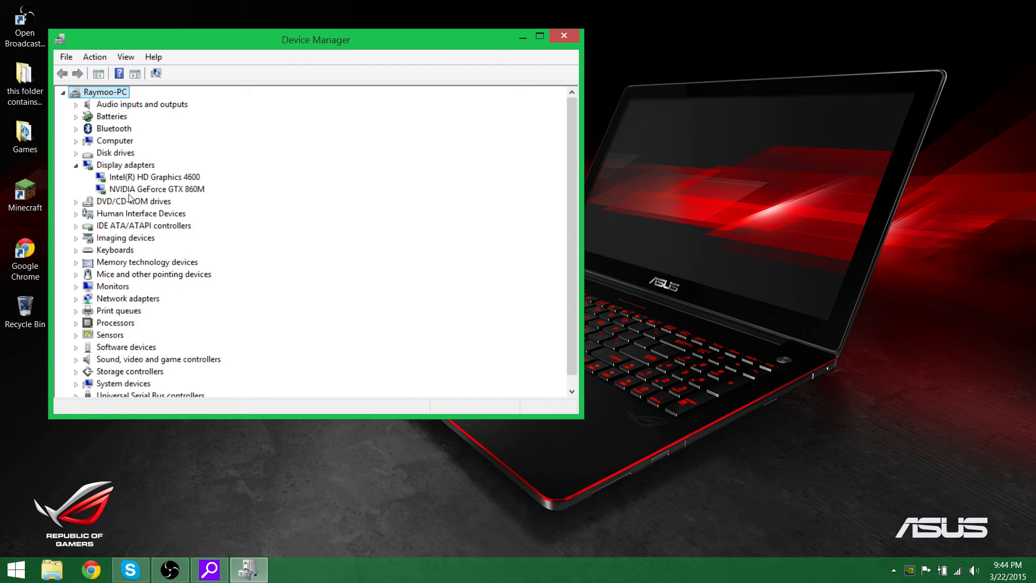
mouse_move(200, 200)
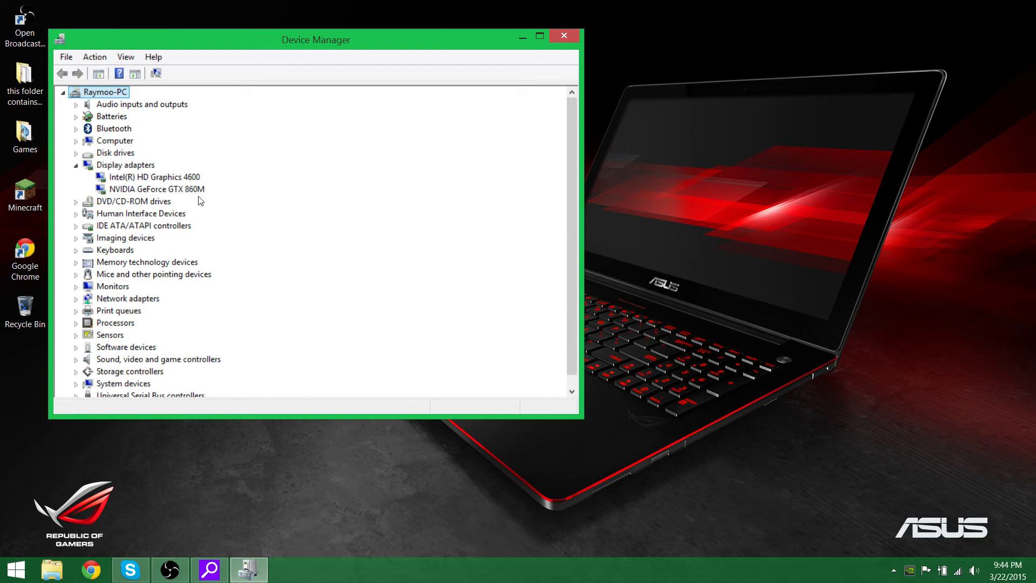
mouse_move(452, 154)
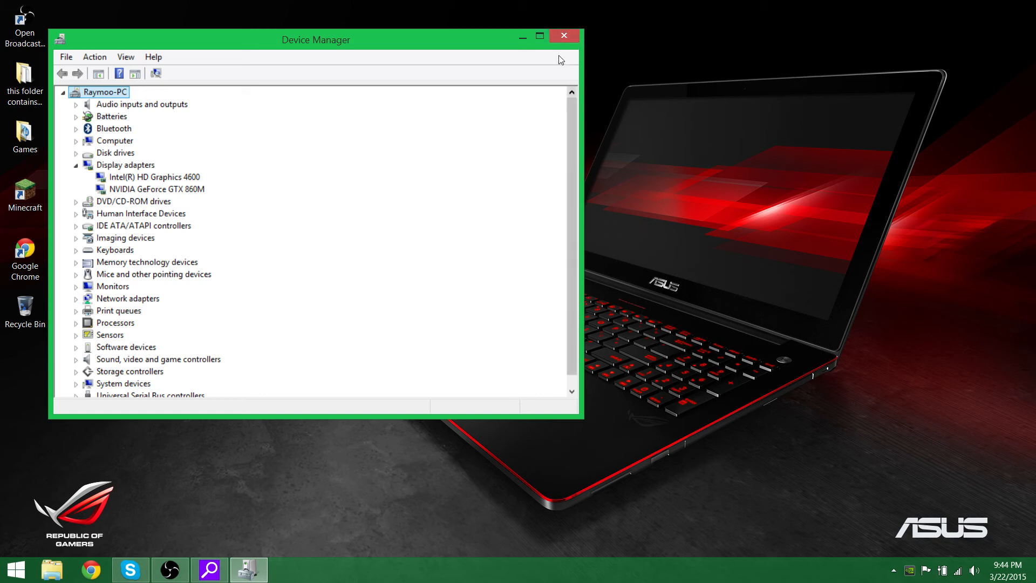
click(563, 36)
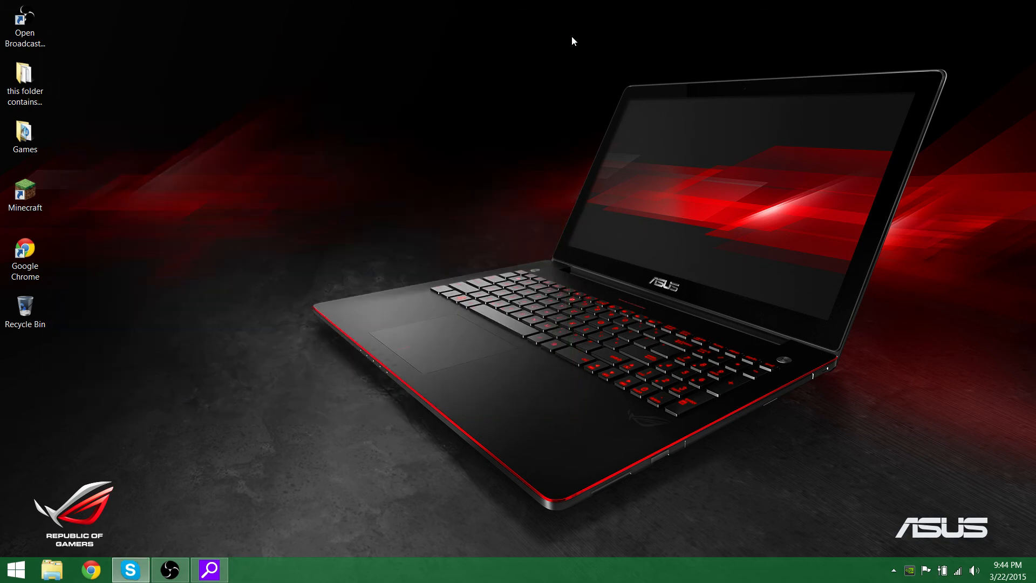
mouse_move(279, 476)
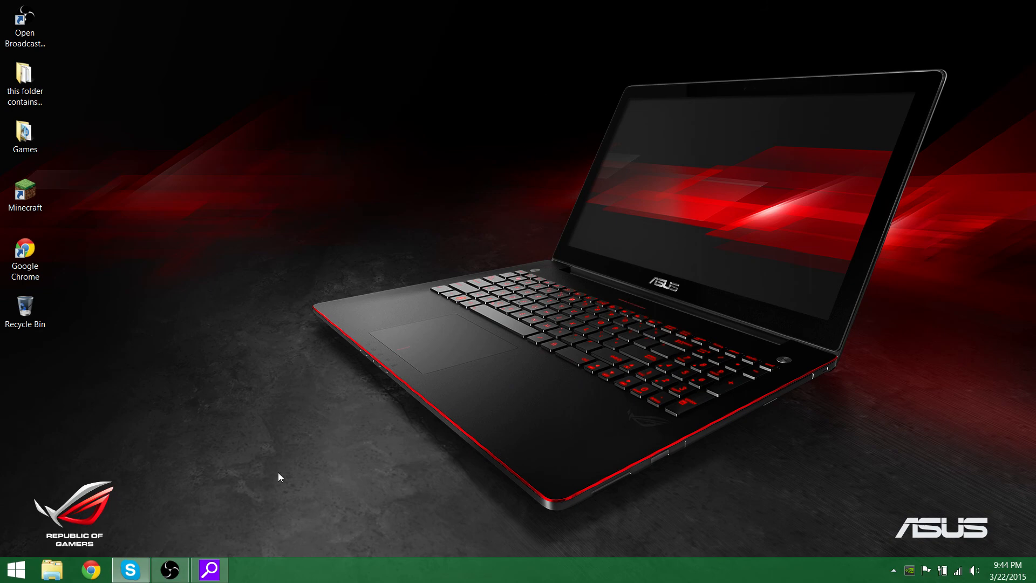
mouse_move(104, 368)
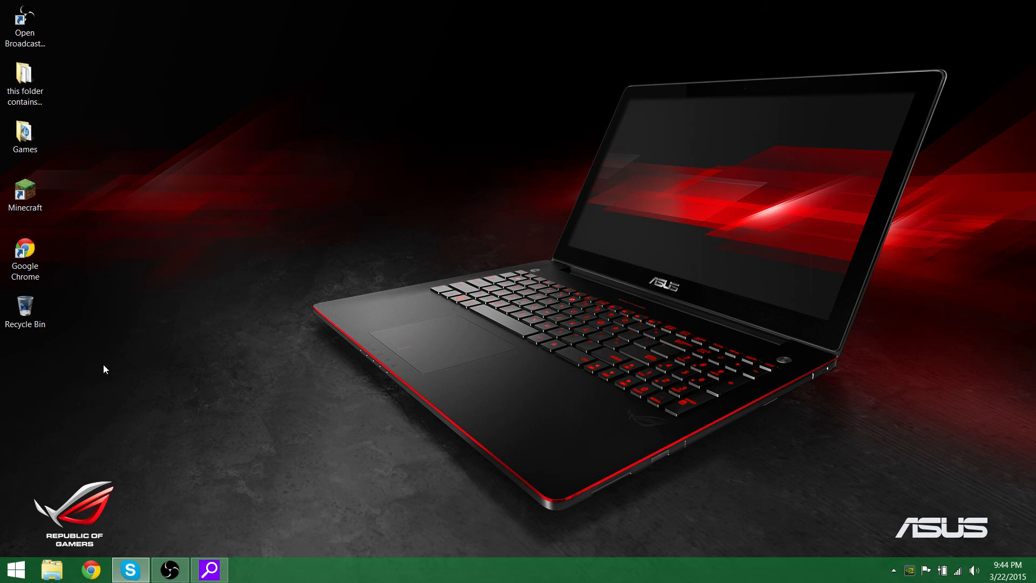